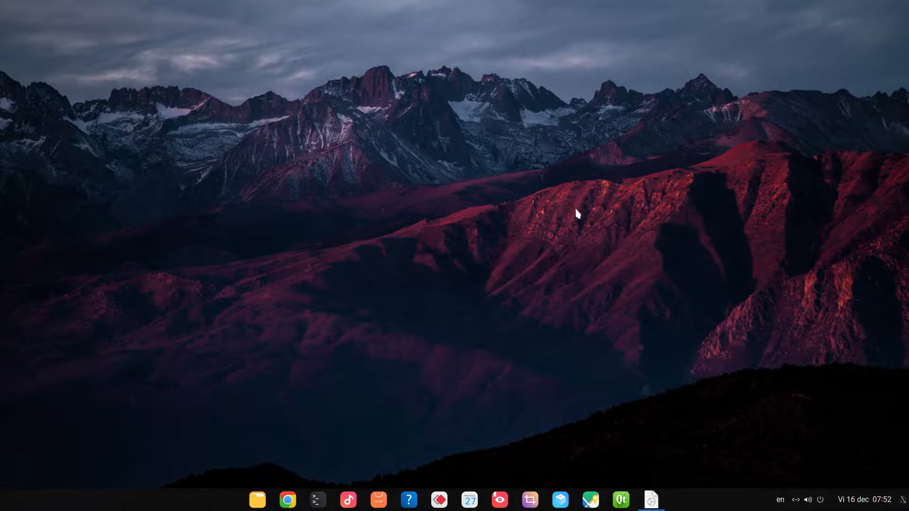
mouse_move(578, 237)
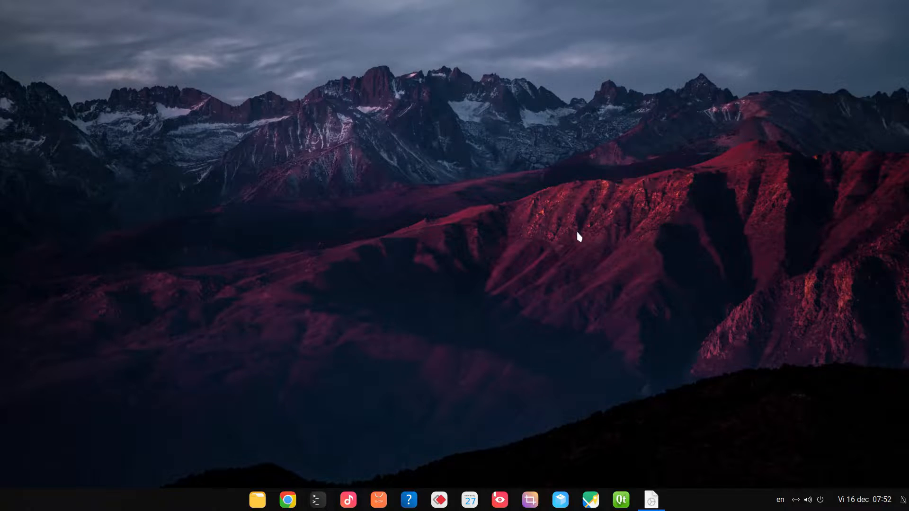
Search the desktop launcher for '7.5' and launch LibreOfficeDev Writer.
type("7")
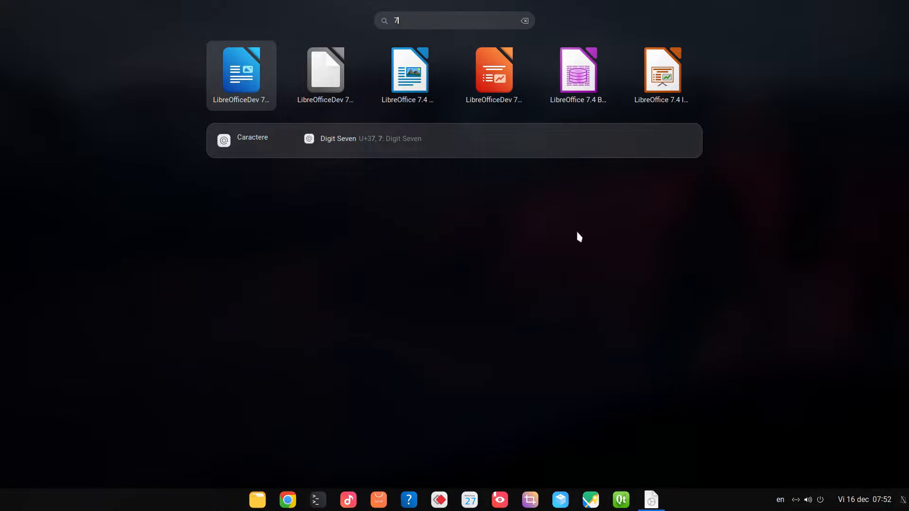
type(".5")
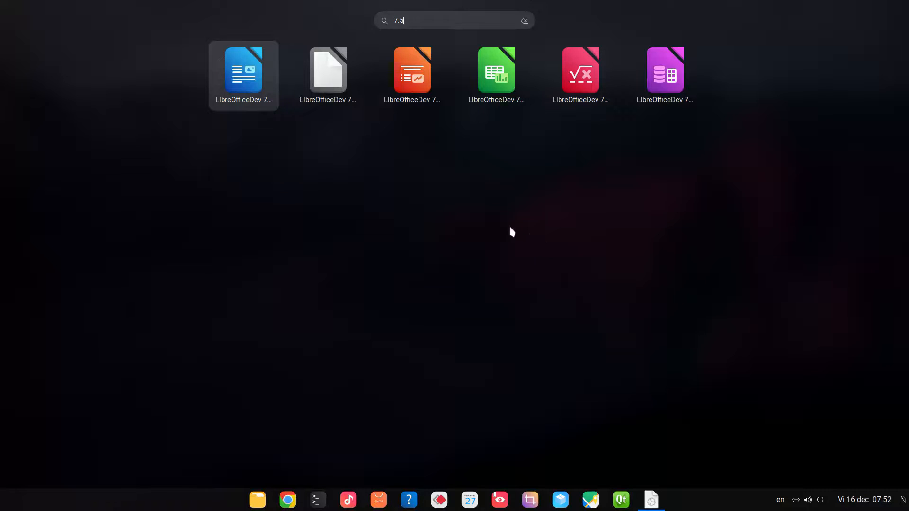
mouse_move(665, 75)
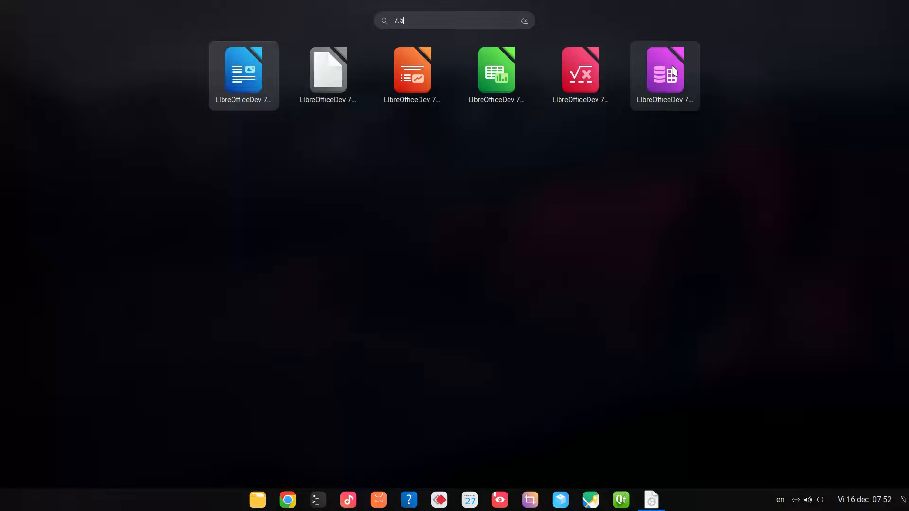
key("BackSpace")
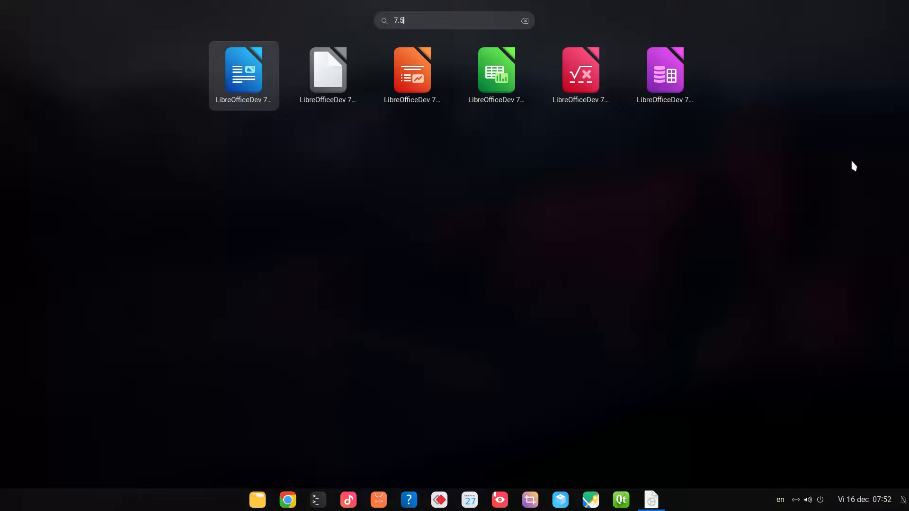
mouse_move(343, 164)
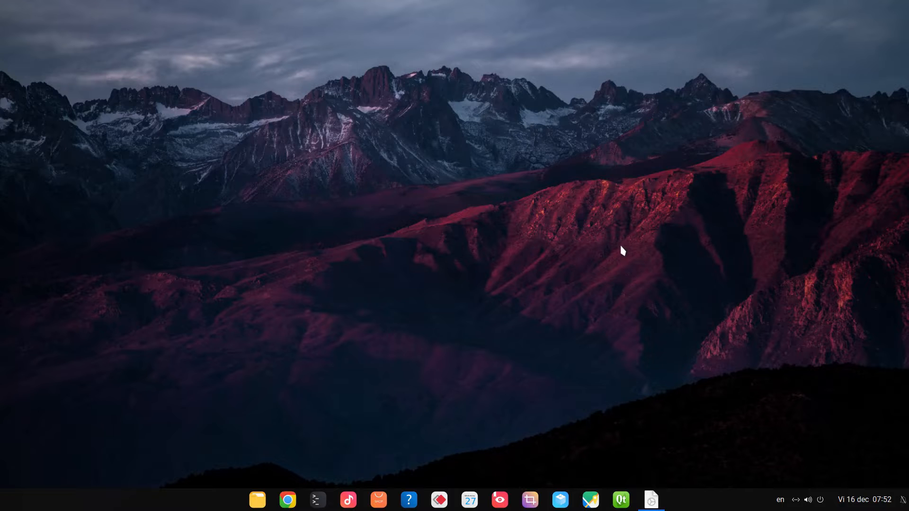
Leave the Safe Mode dialog by restarting LibreOfficeDev in normal mode.
left_click(650, 500)
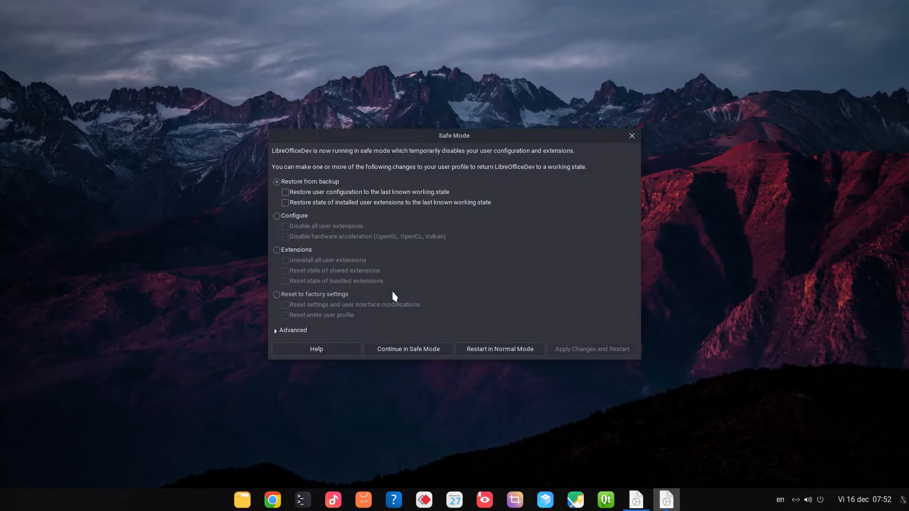
left_click(277, 294)
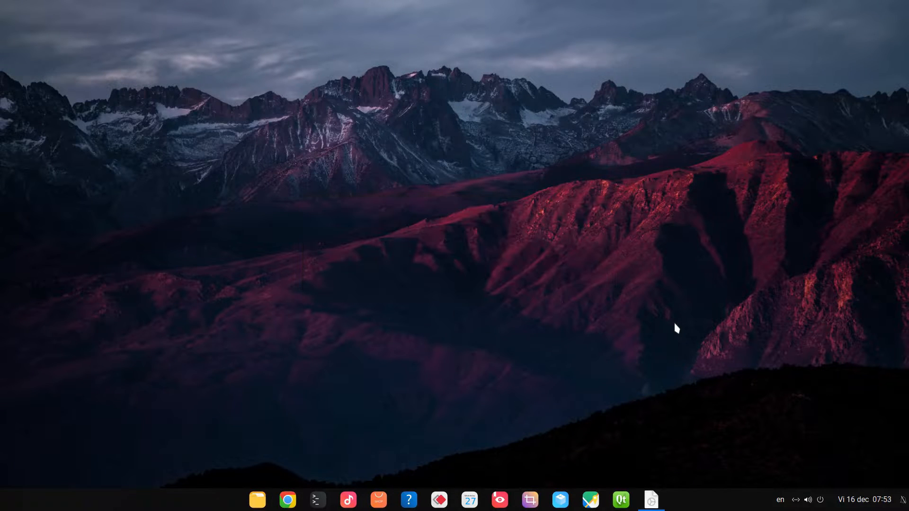
Page through ten Tip of the Day tips, then close the dialog with OK.
left_click(650, 499)
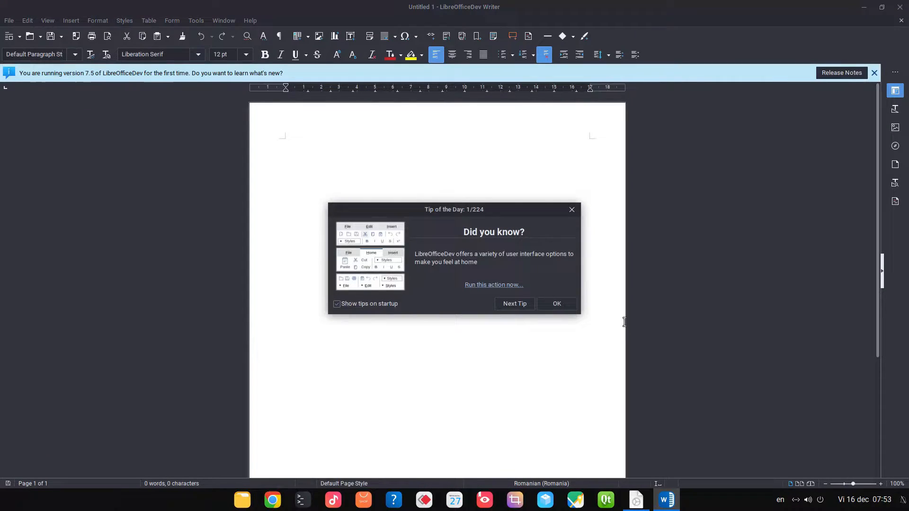
mouse_move(614, 308)
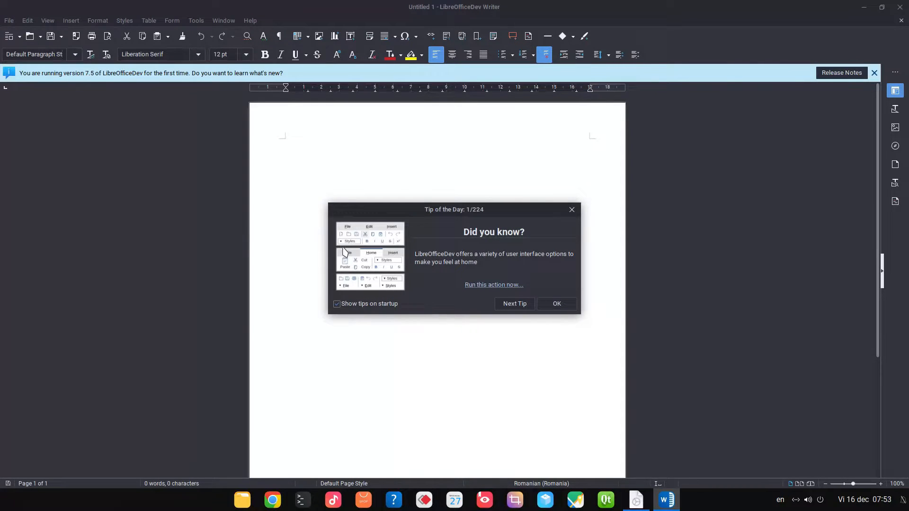
mouse_move(495, 289)
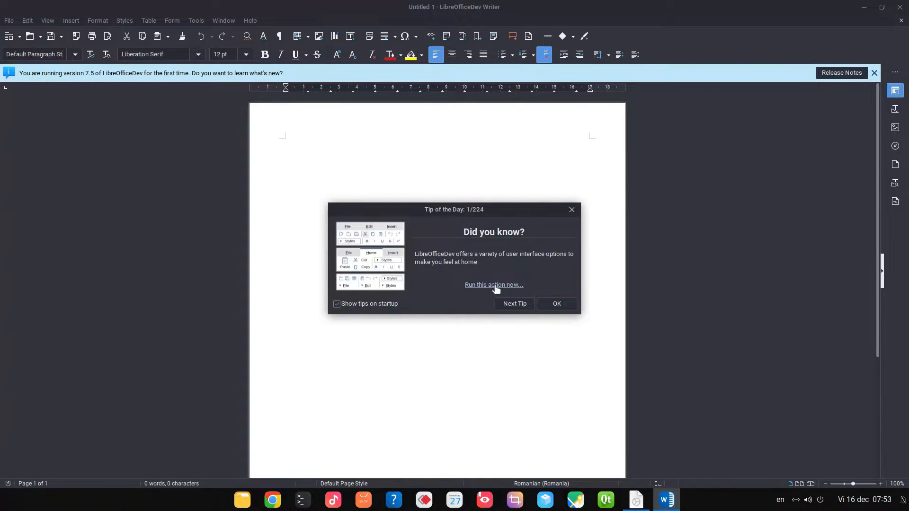
left_click(513, 303)
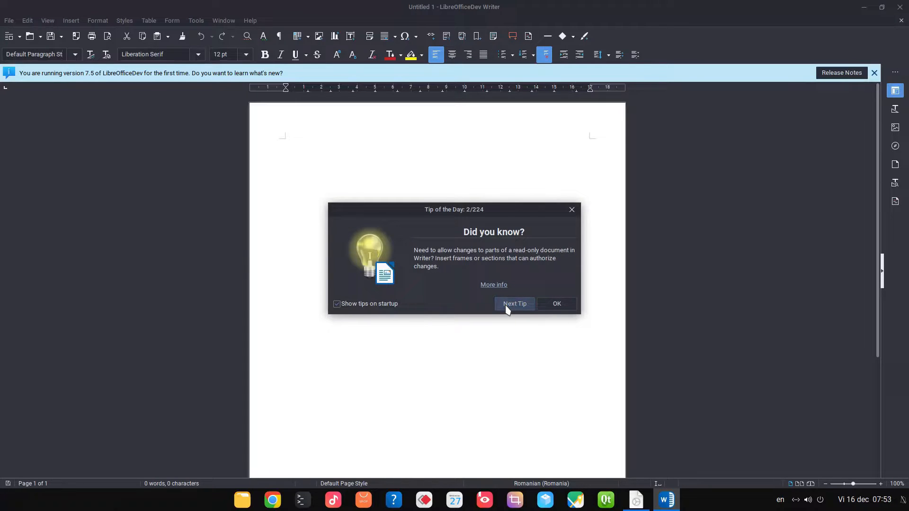
left_click(513, 303)
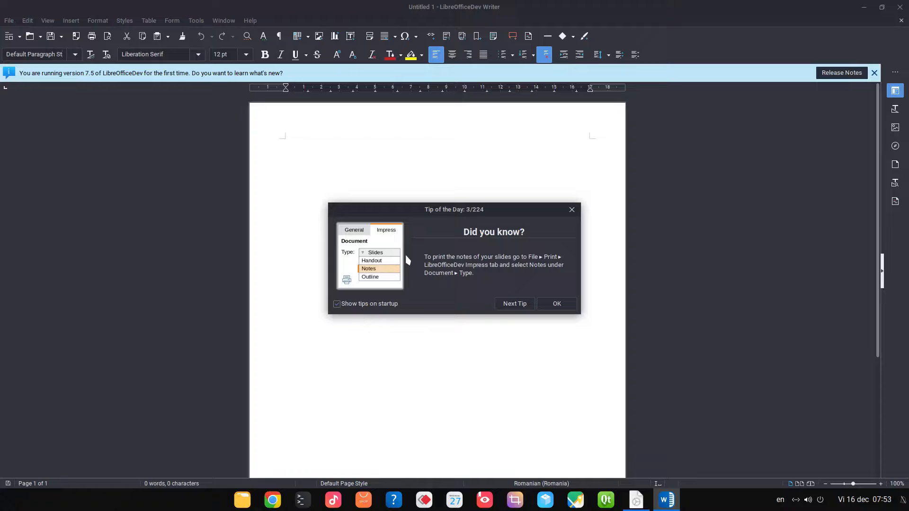
mouse_move(351, 244)
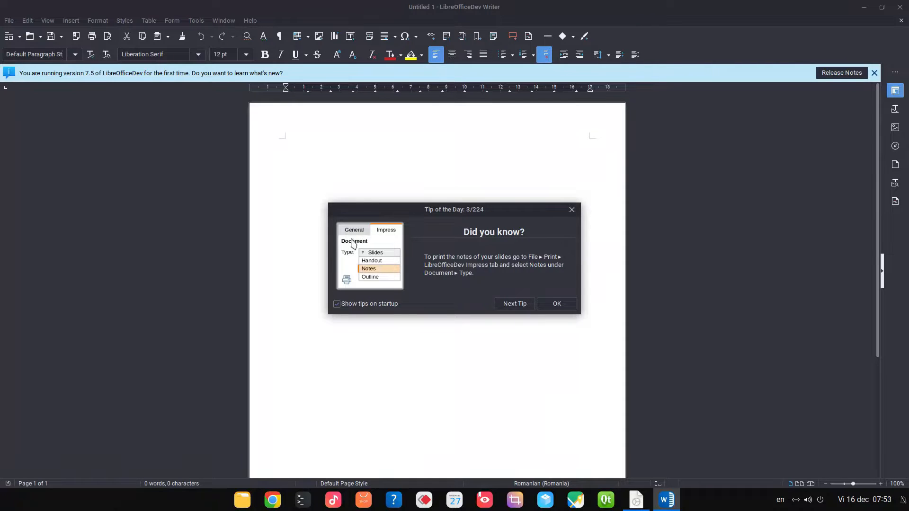
left_click(514, 303)
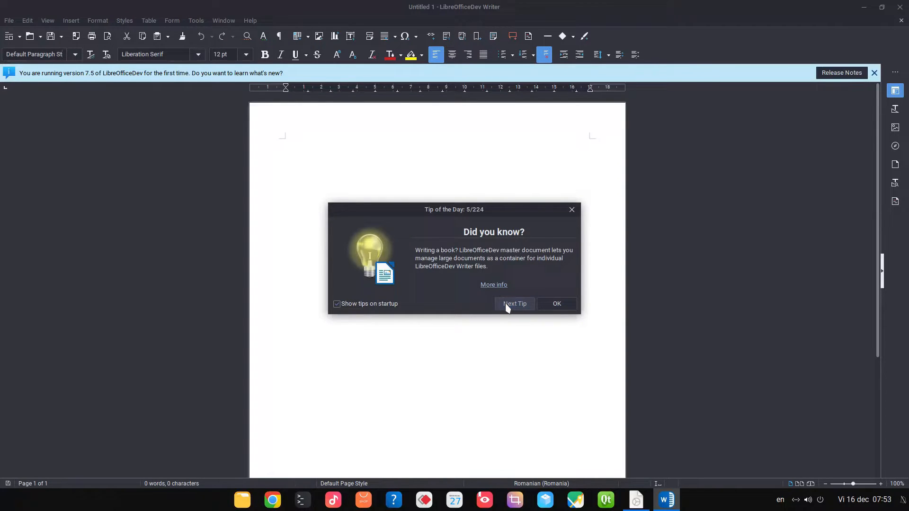
left_click(514, 304)
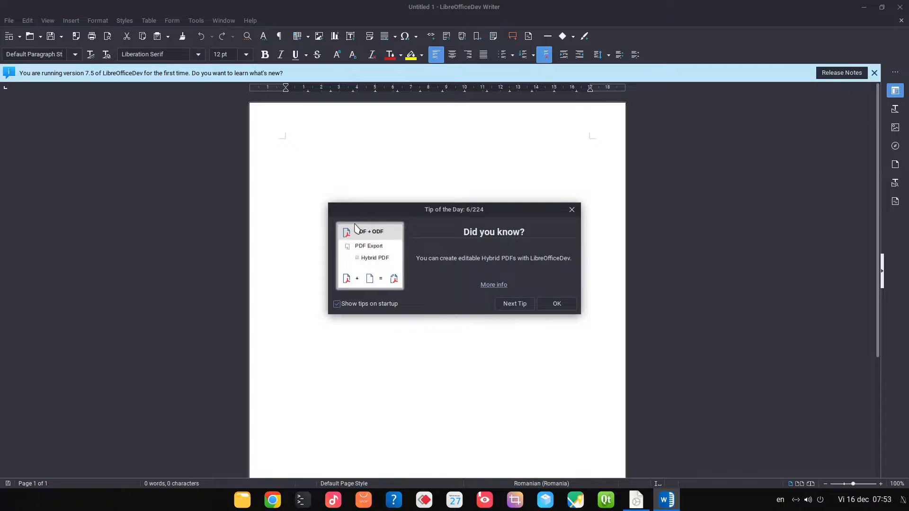
left_click(513, 303)
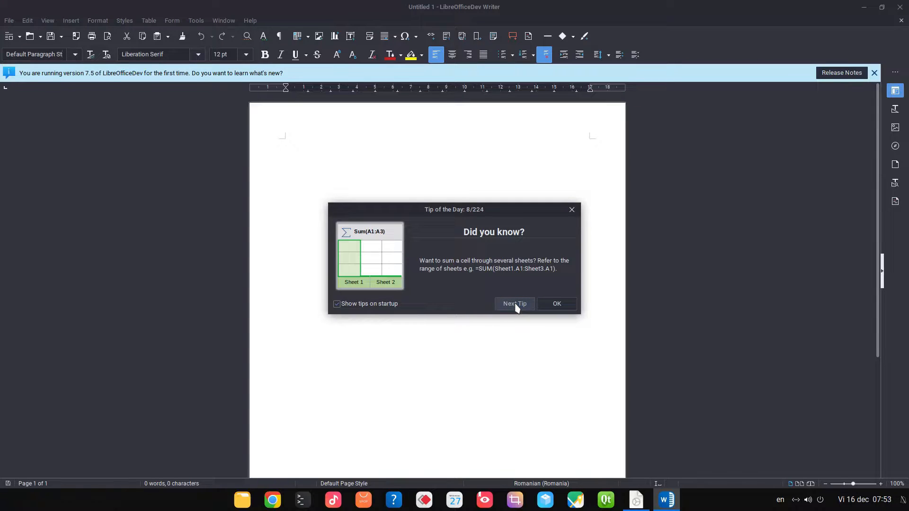
left_click(514, 304)
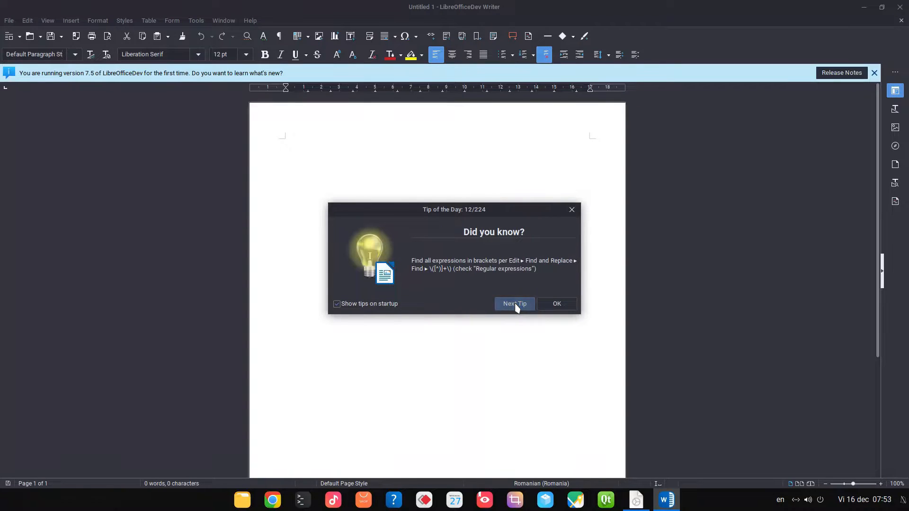
left_click(514, 304)
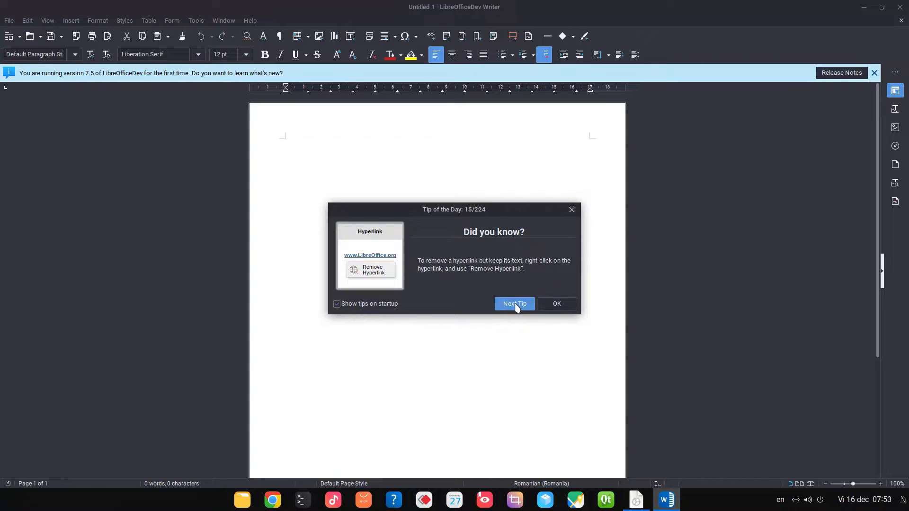
left_click(513, 304)
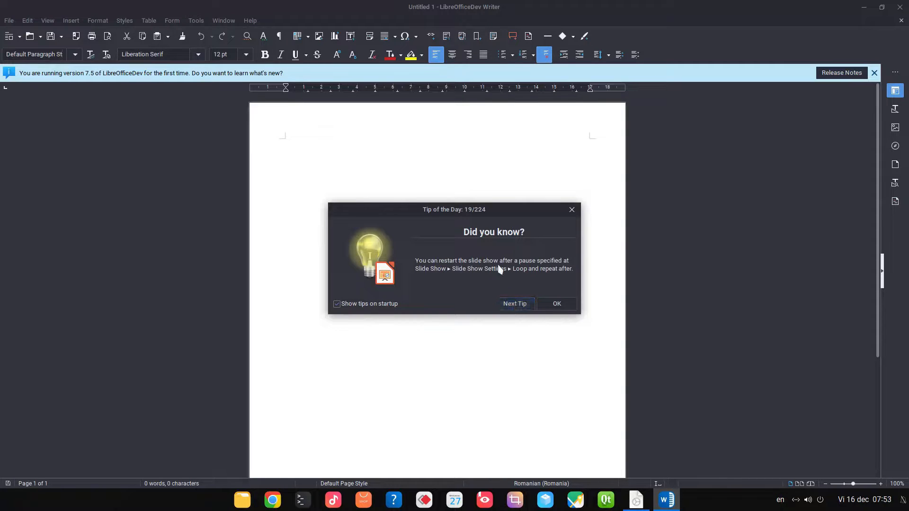
left_click(513, 303)
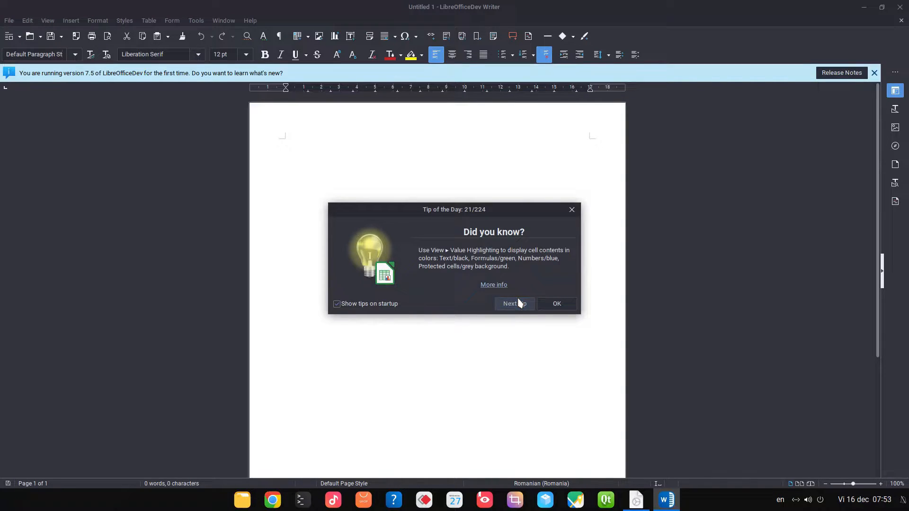
left_click(512, 303)
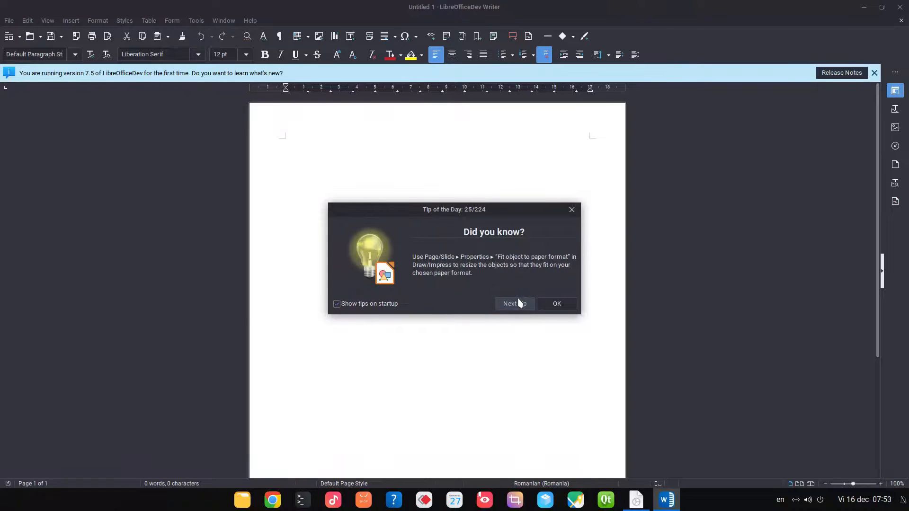
left_click(556, 303)
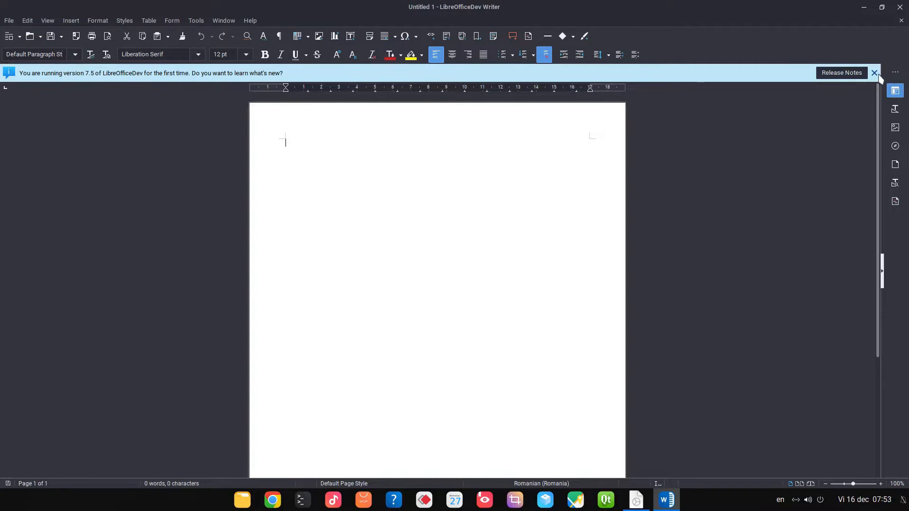
Dismiss the version 7.5 release notes infobar and show the Tools menu.
left_click(875, 73)
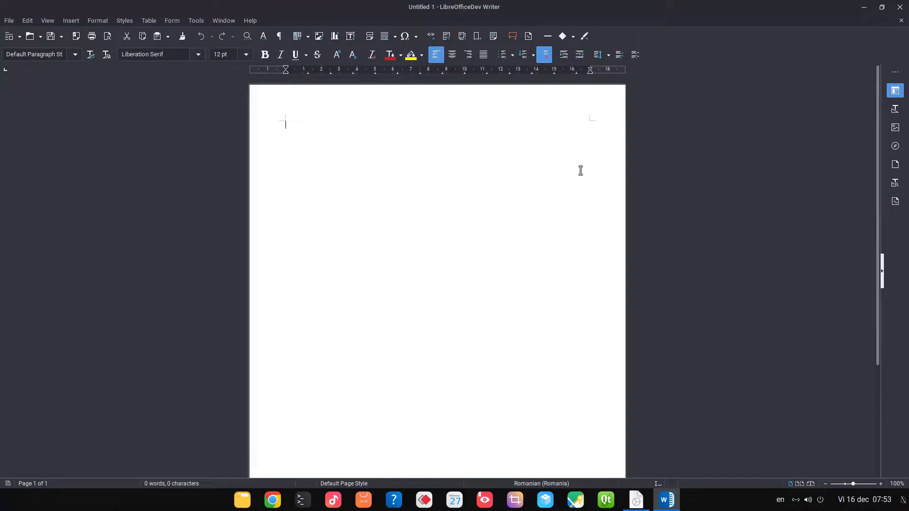
mouse_move(403, 121)
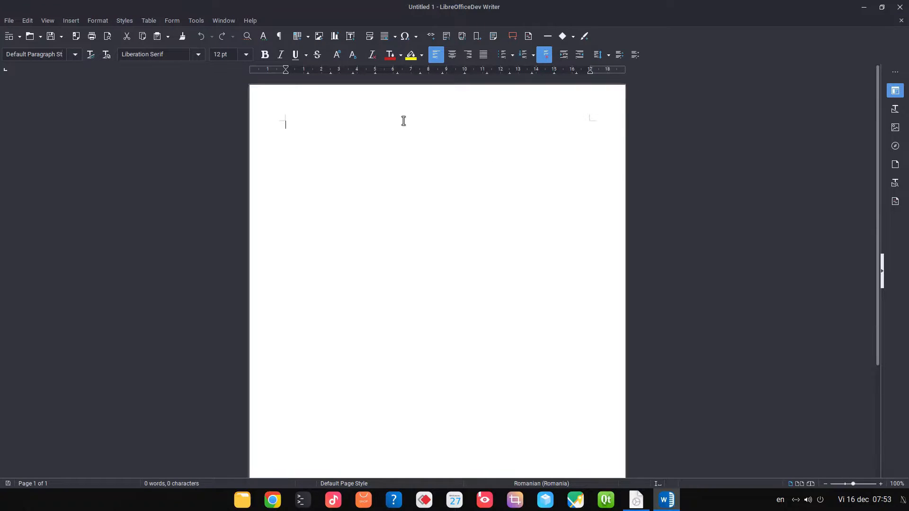
mouse_move(311, 80)
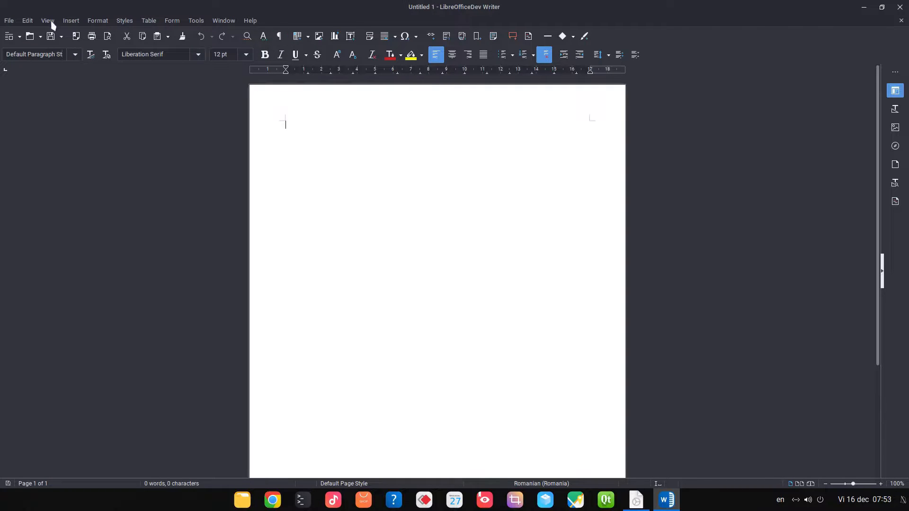
left_click(196, 21)
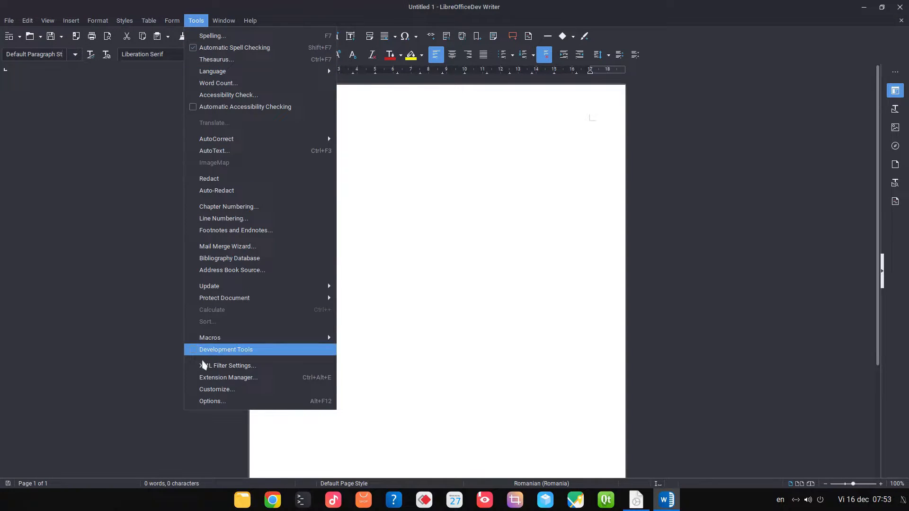
Choose the LibreOfficeDev Dark scheme under Options > Application Colors.
left_click(212, 401)
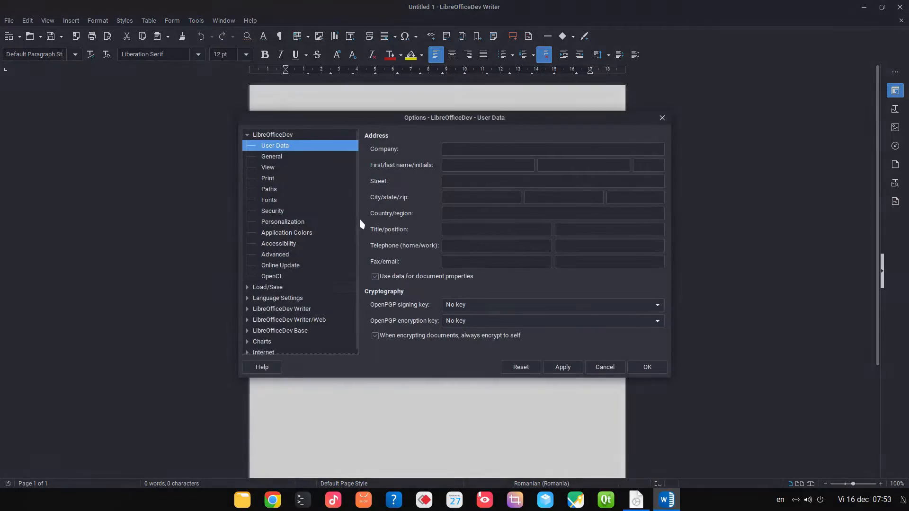
left_click(287, 233)
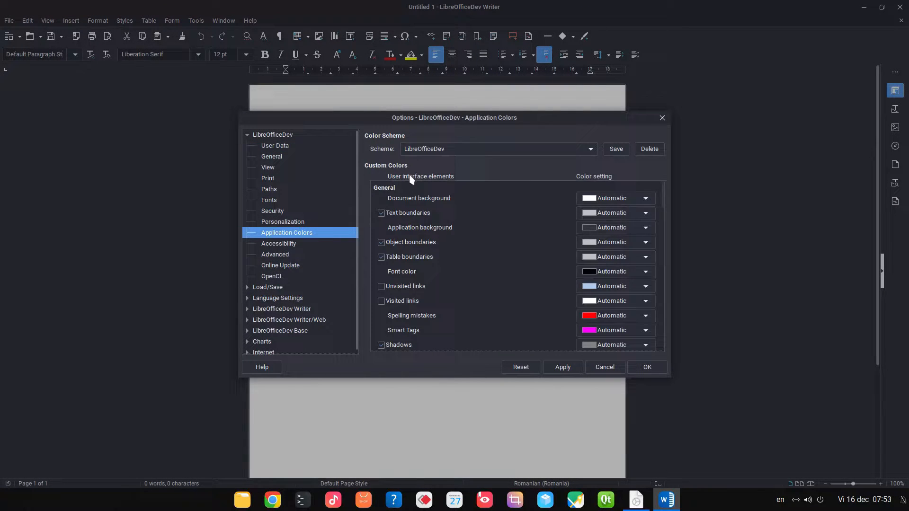
left_click(588, 149)
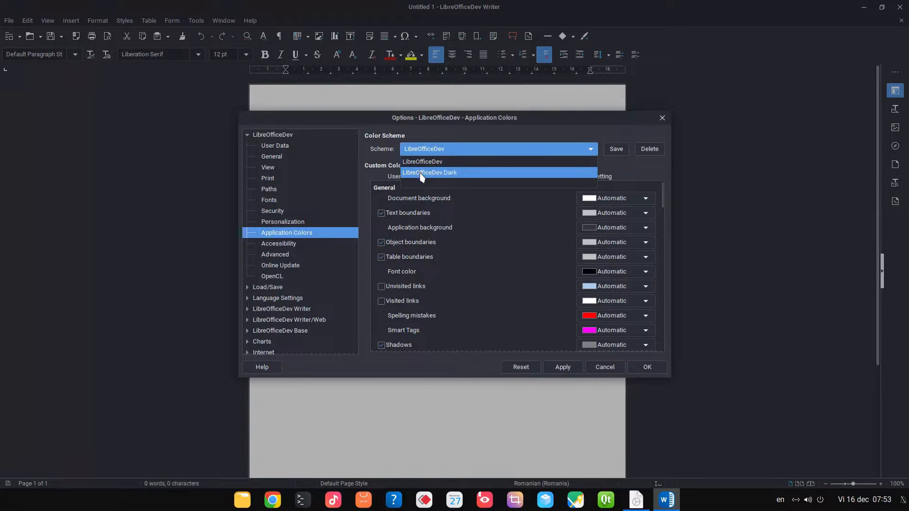
left_click(429, 172)
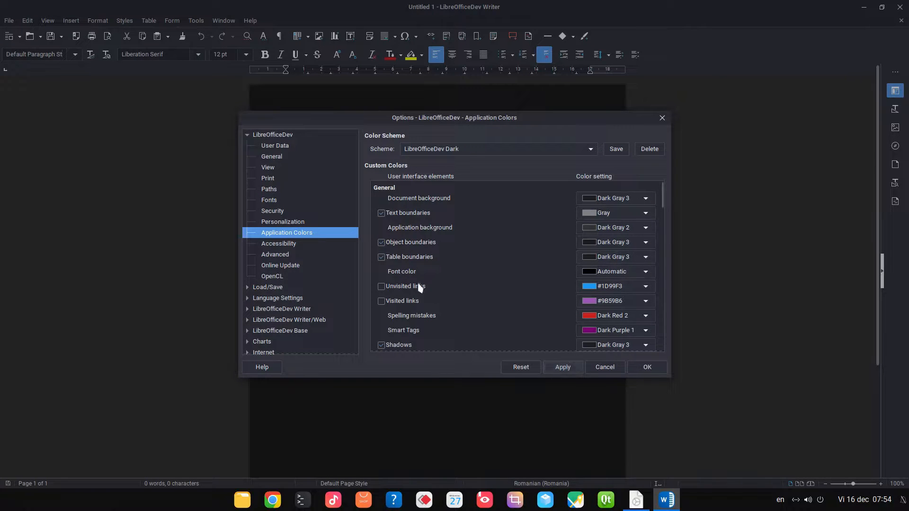
Set the Sifr (dark) icon theme with Small toolbar and notebookbar icons.
left_click(268, 167)
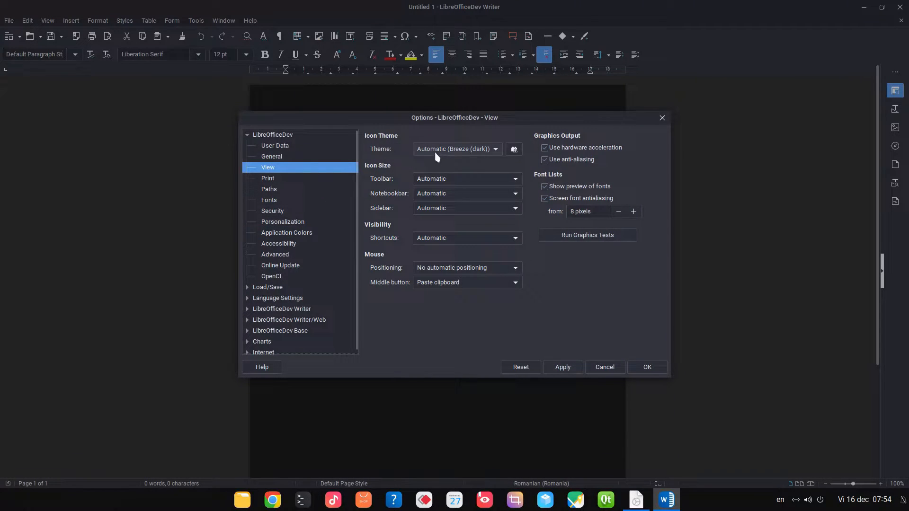
left_click(457, 149)
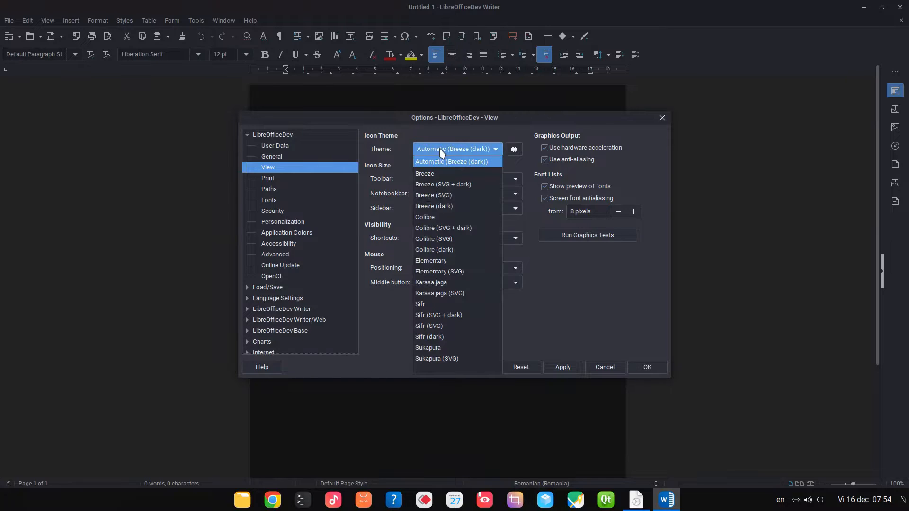
mouse_move(448, 326)
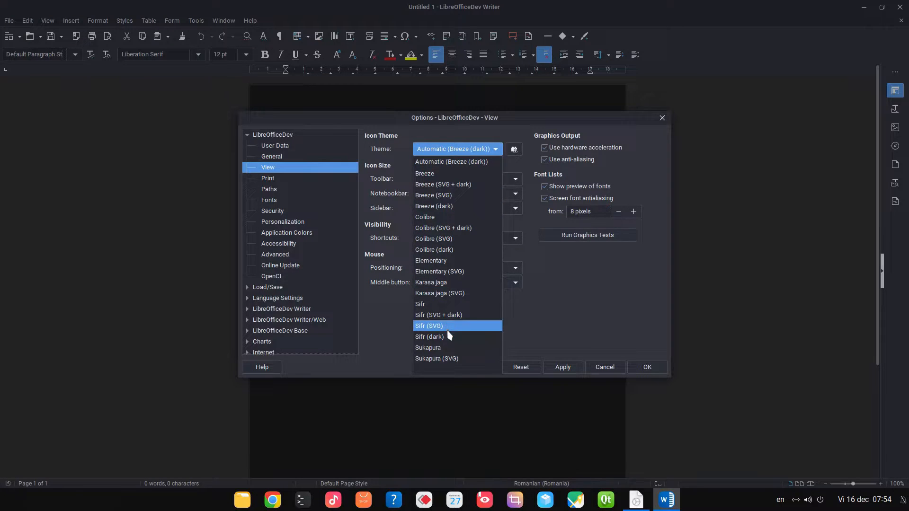
left_click(430, 336)
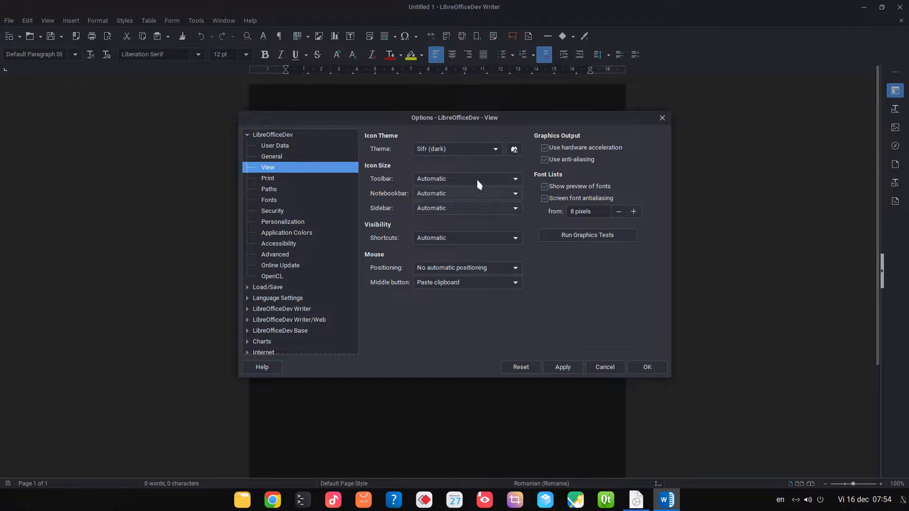
left_click(512, 193)
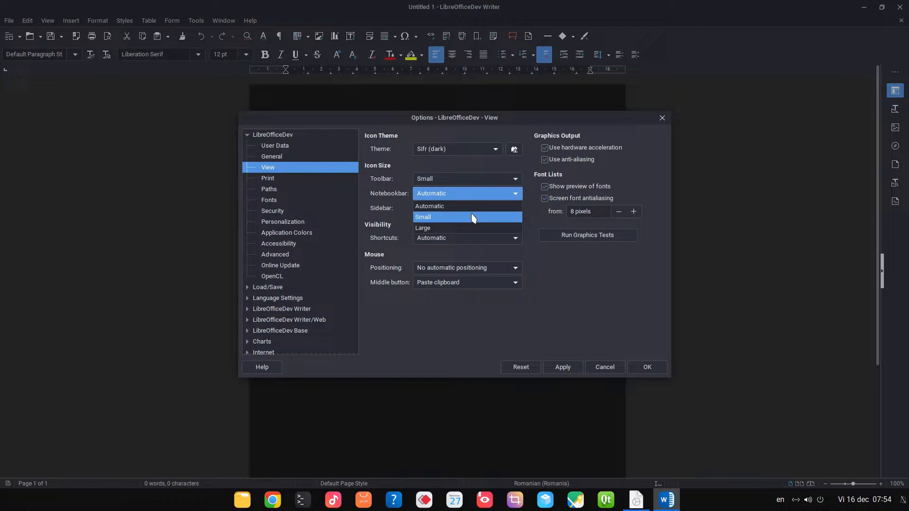
left_click(423, 217)
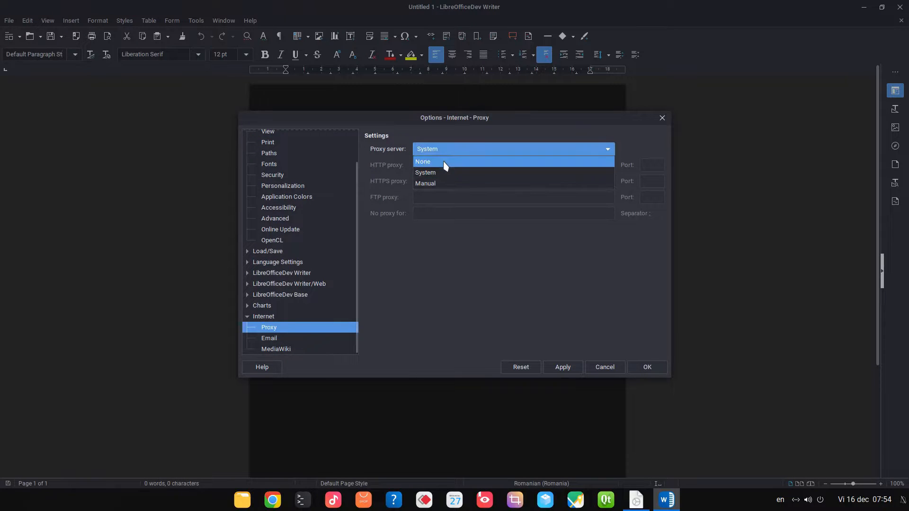
Set the proxy server to None and confirm the Options dialog.
left_click(422, 162)
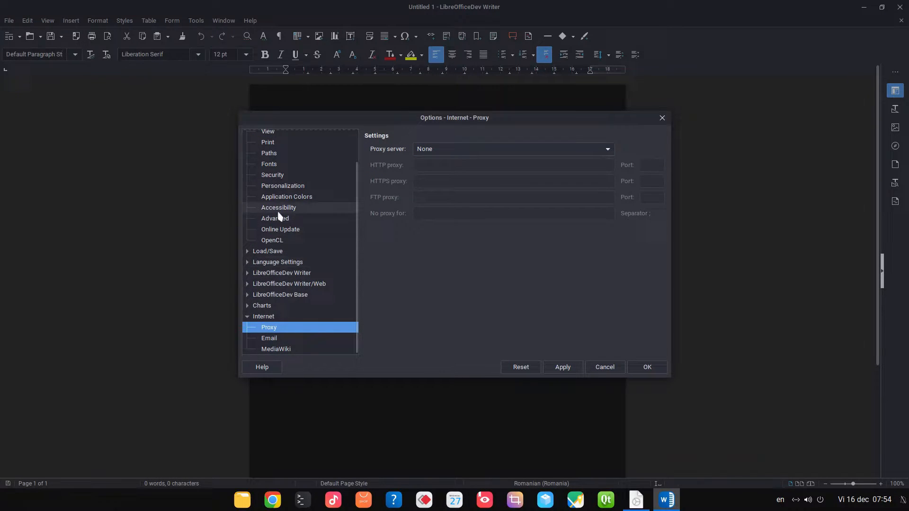
left_click(275, 218)
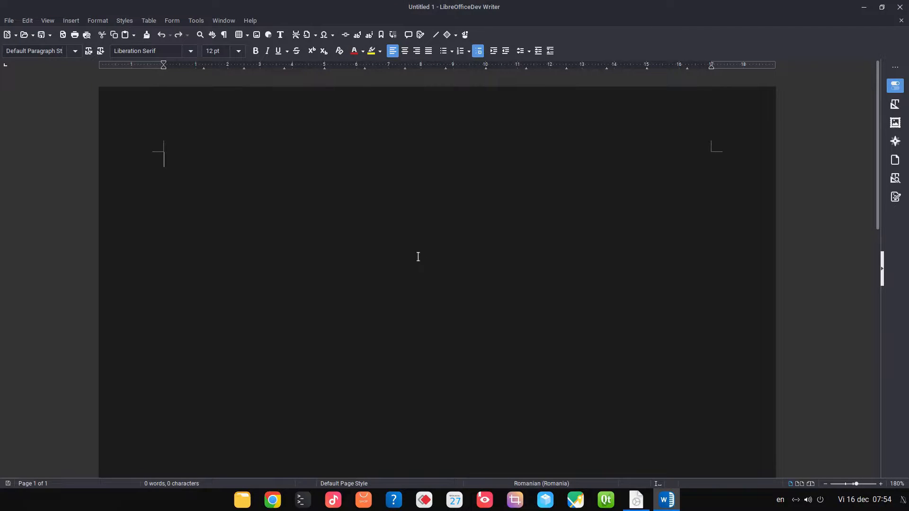
Apply the Tabbed interface layout to all modules.
left_click(47, 20)
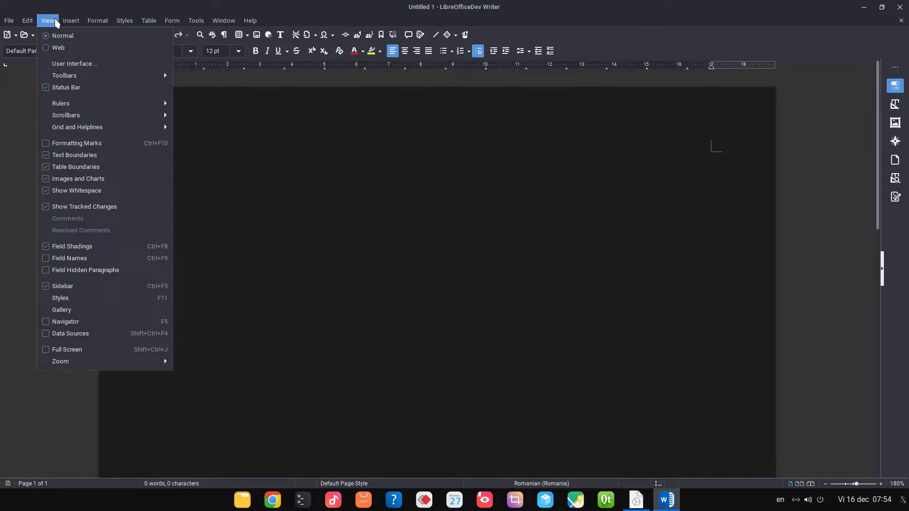
left_click(74, 64)
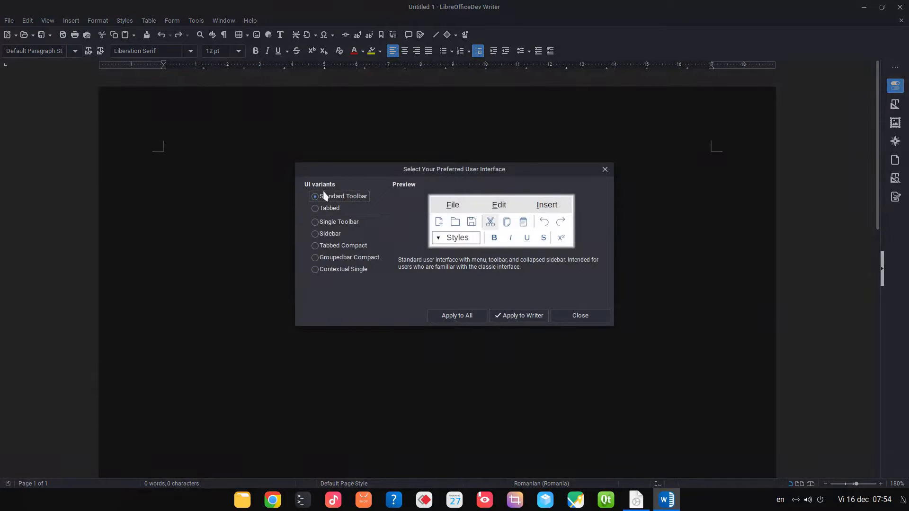
left_click(315, 209)
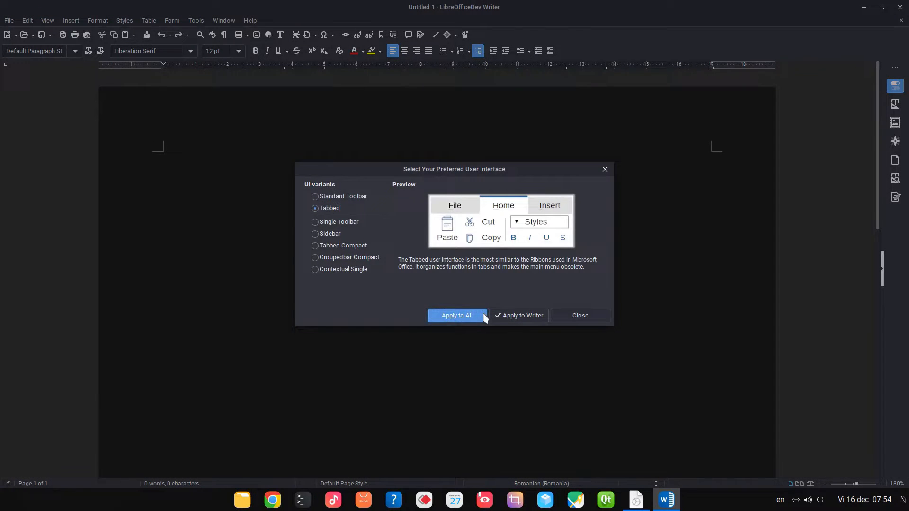
left_click(456, 316)
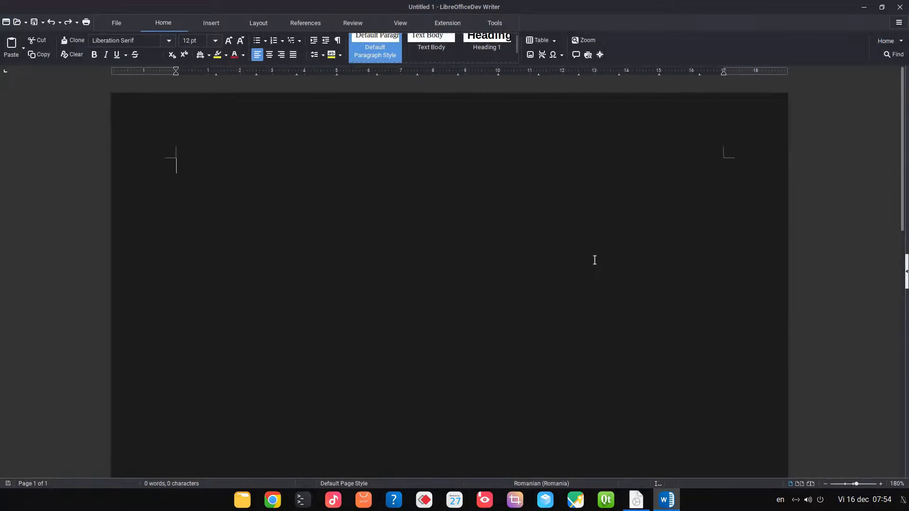
mouse_move(449, 238)
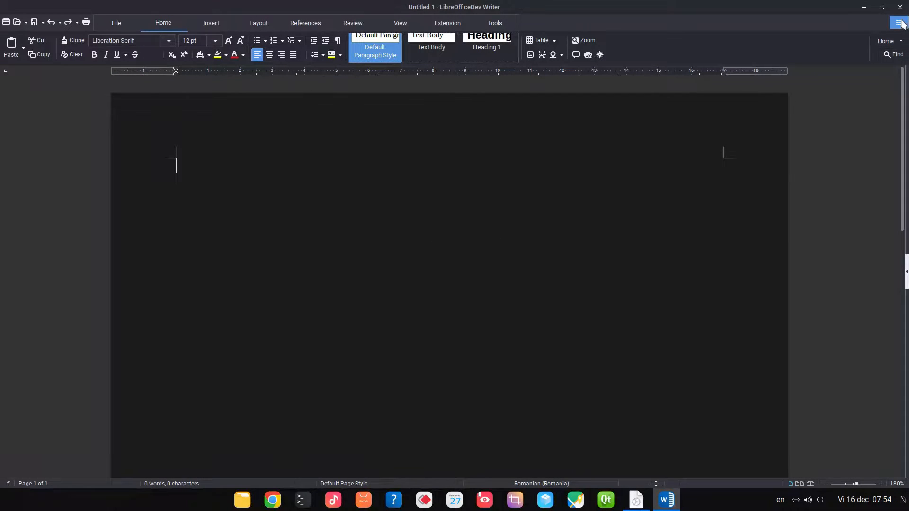
Switch the interface to the Single Toolbar layout for all modules.
left_click(901, 23)
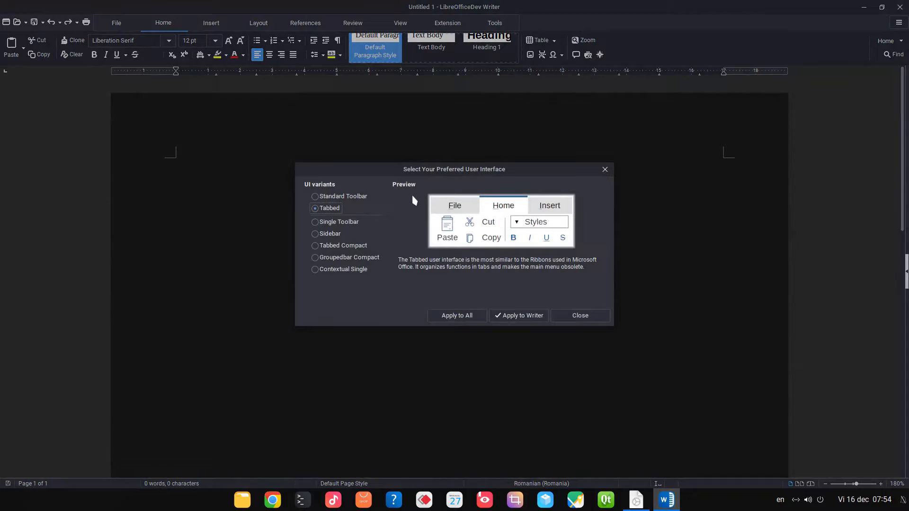
left_click(315, 223)
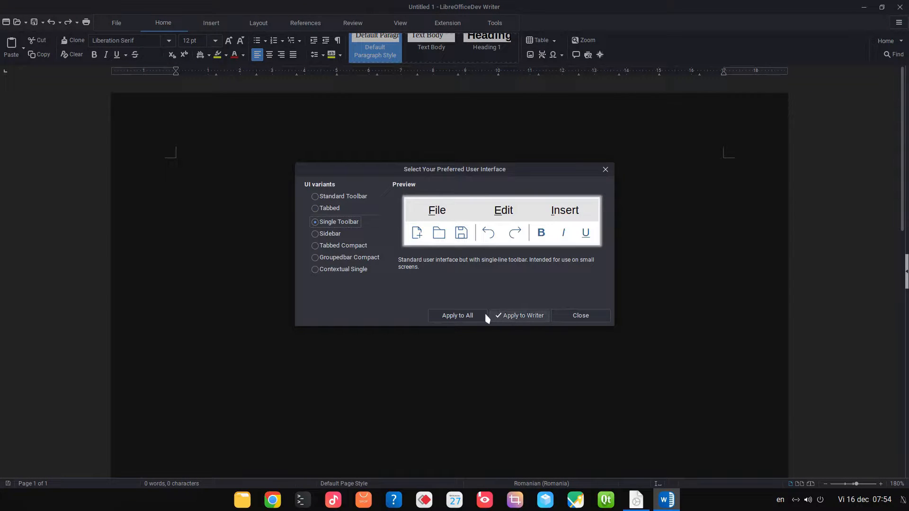
left_click(522, 315)
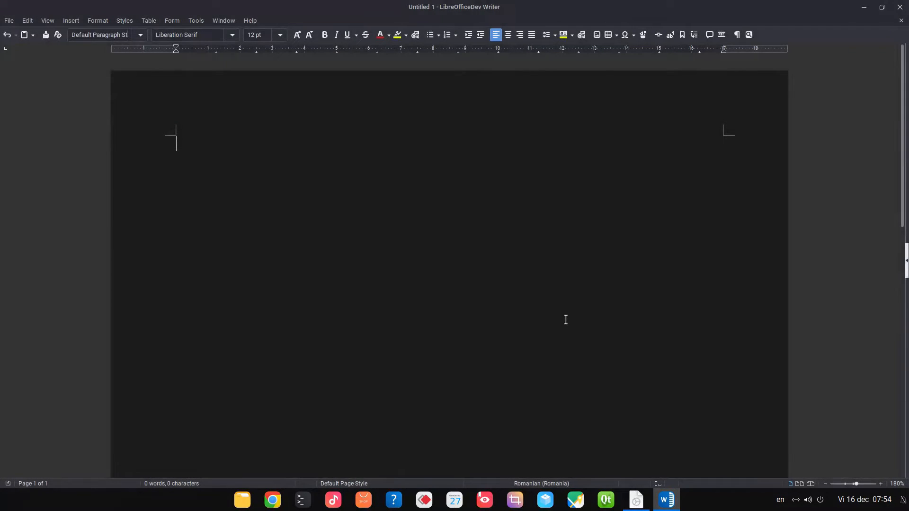
left_click(196, 21)
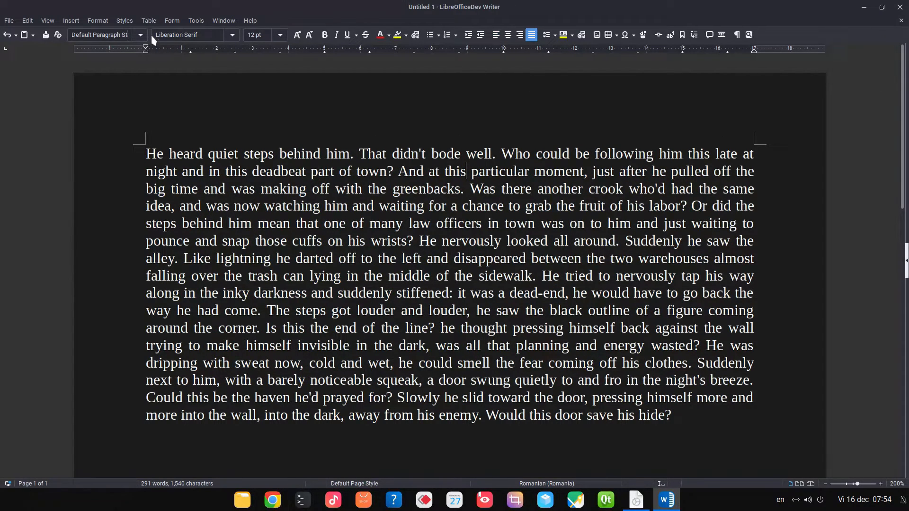
Apply the Tabbed Compact interface layout to all modules.
left_click(47, 20)
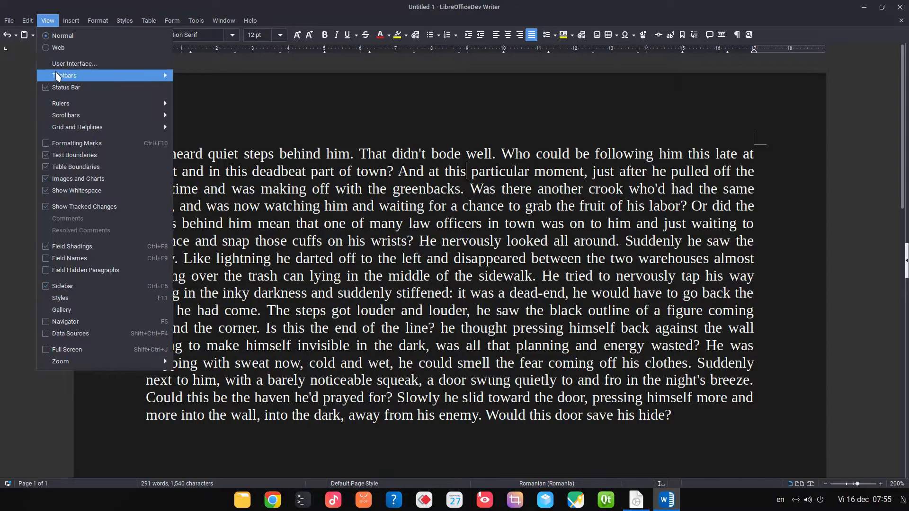
left_click(74, 64)
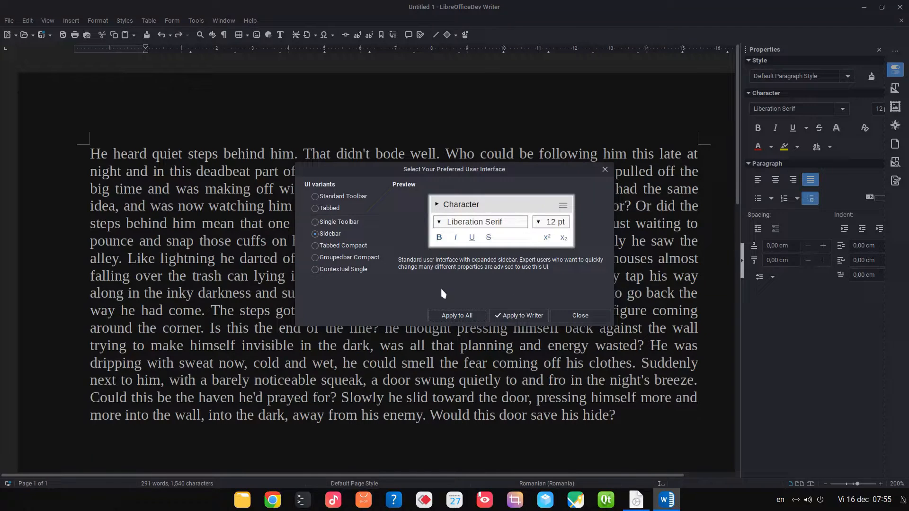
left_click(315, 245)
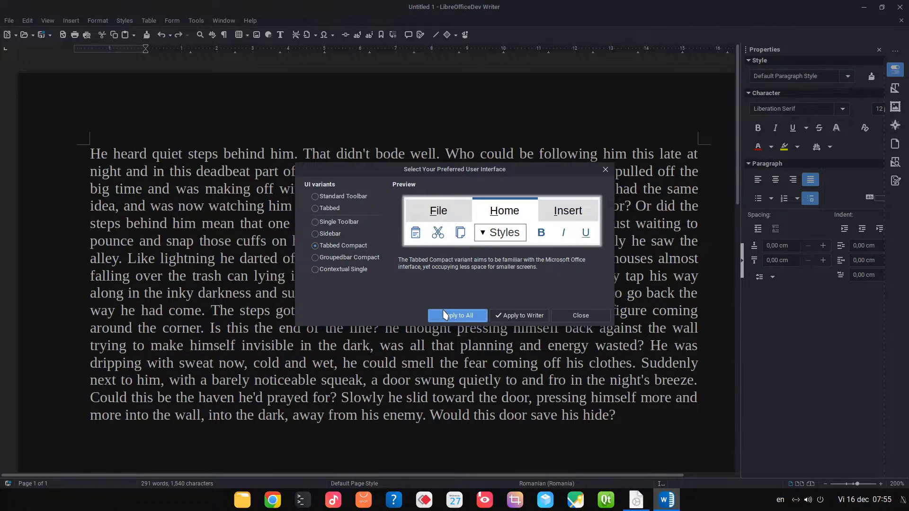
left_click(457, 315)
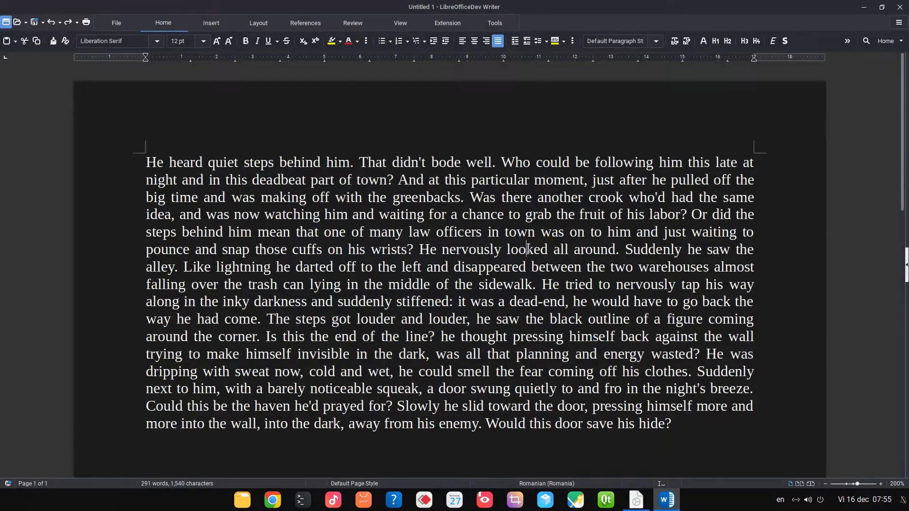
Browse the Layout and File tabs, then apply Groupedbar Compact and Contextual Single layouts.
left_click(258, 23)
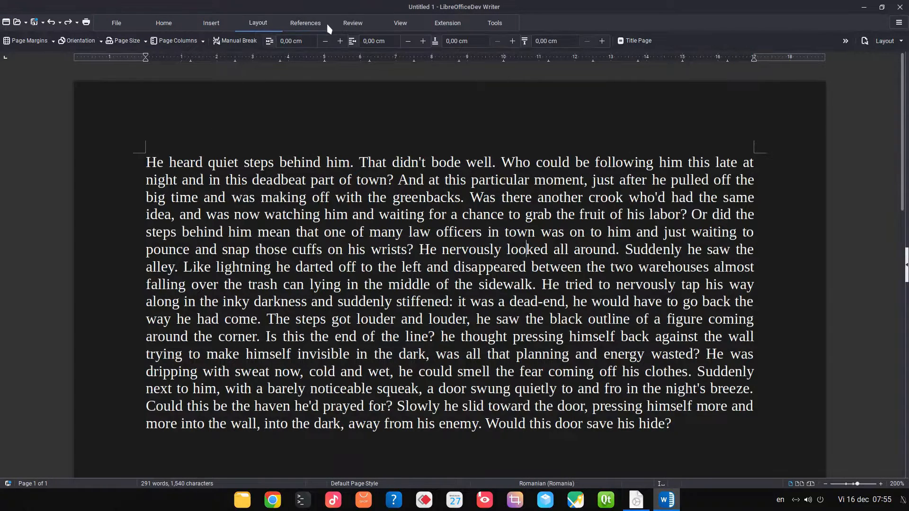
left_click(116, 23)
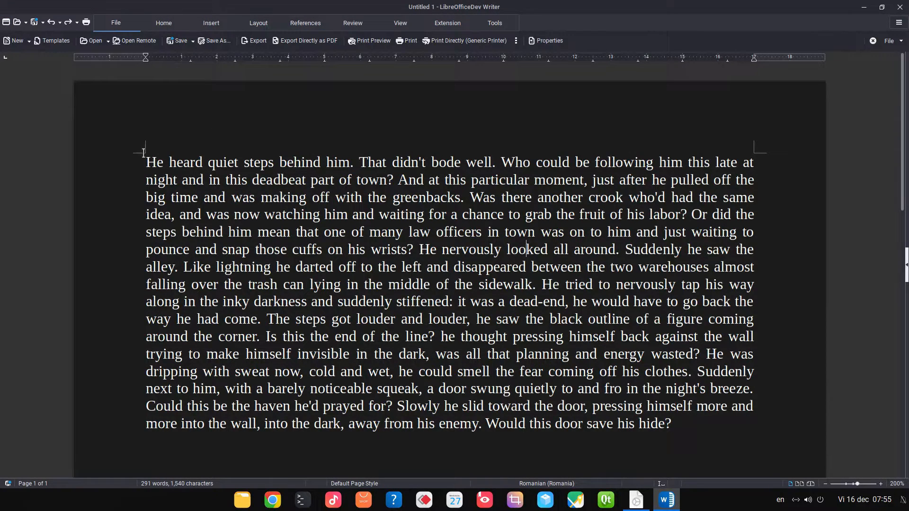
left_click(898, 23)
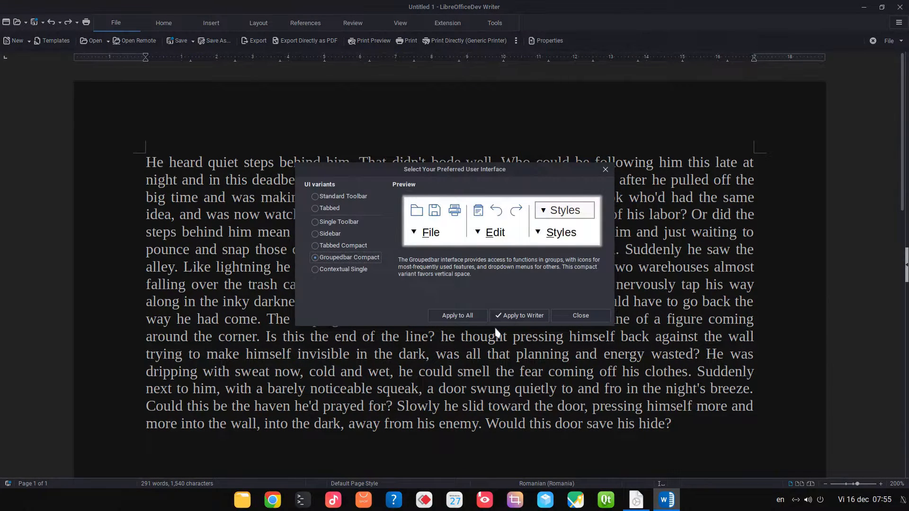
left_click(457, 316)
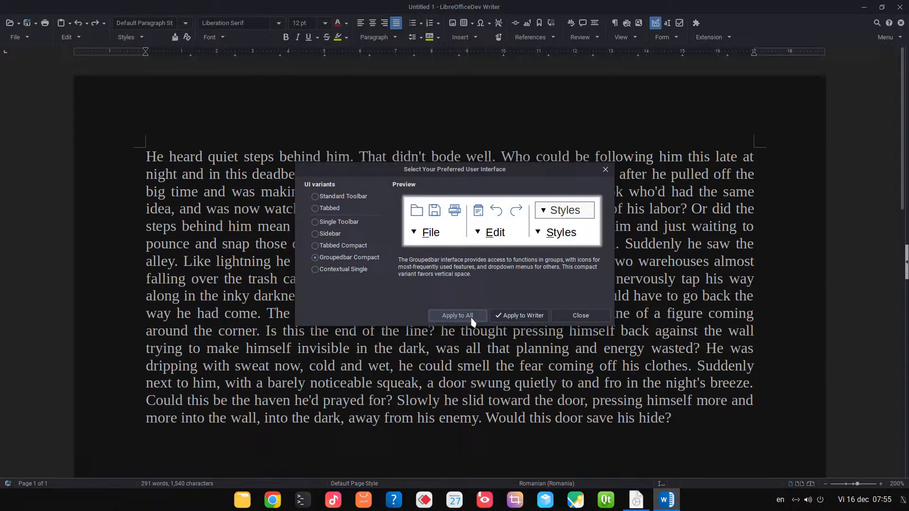
left_click(580, 315)
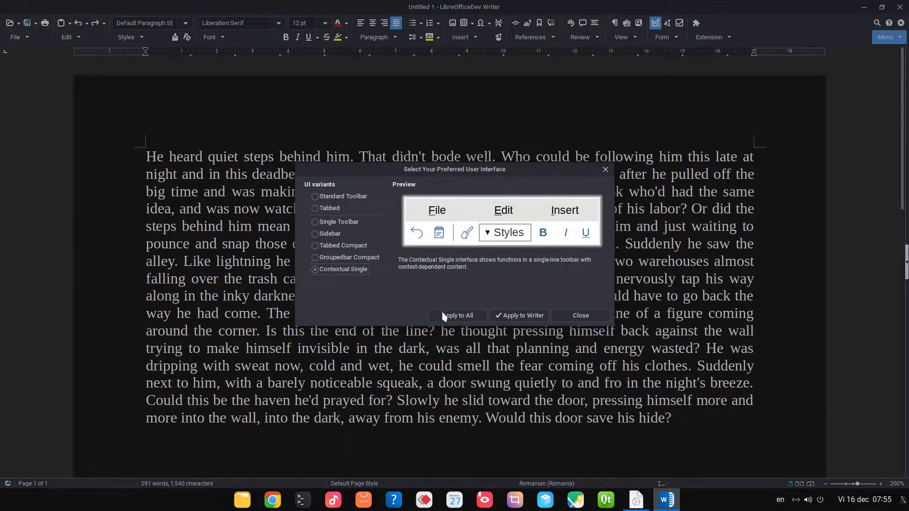
left_click(579, 315)
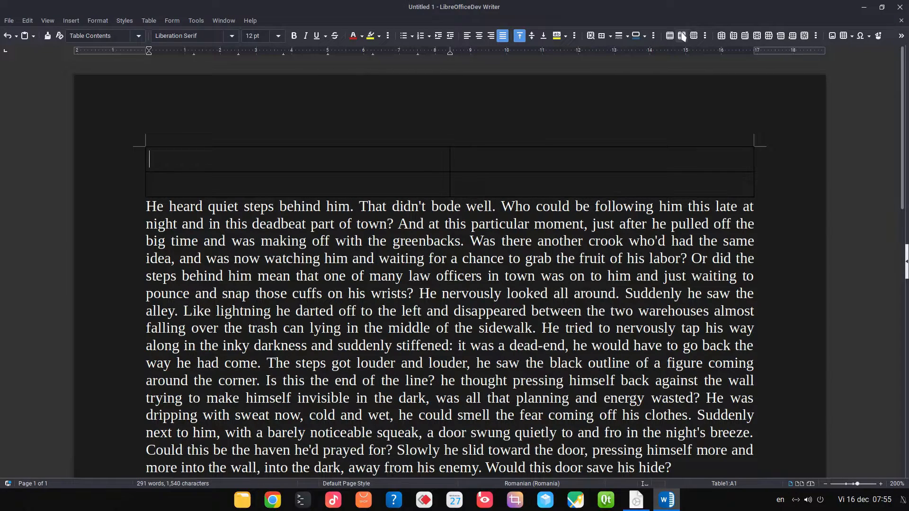
mouse_move(745, 36)
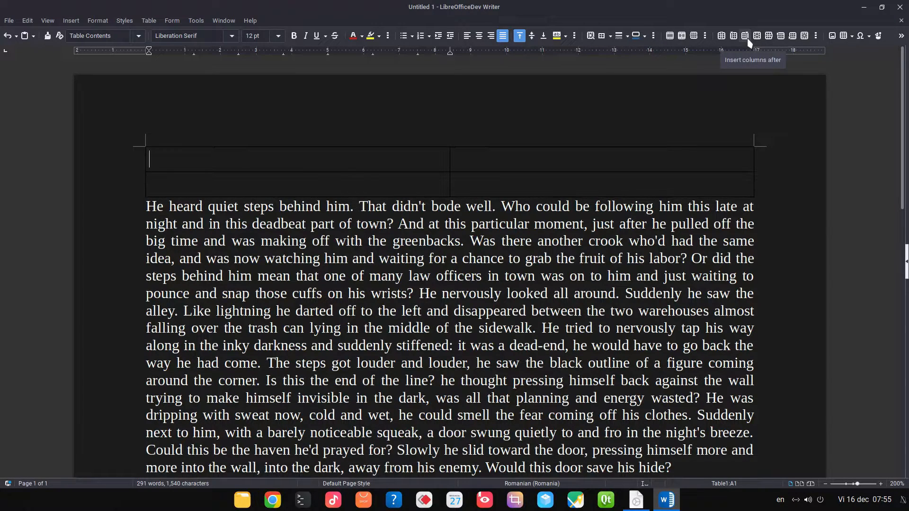
Insert a third column into the table and move into the first row's second cell.
left_click(745, 36)
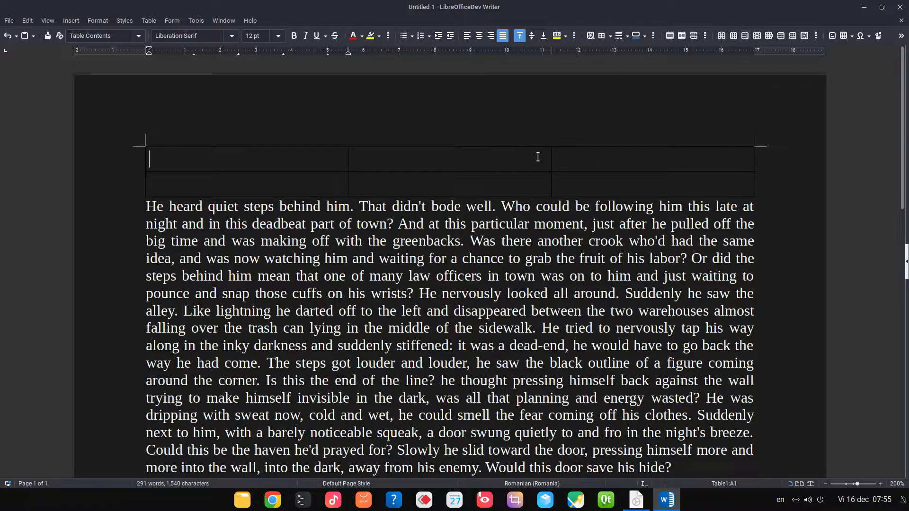
left_click(449, 160)
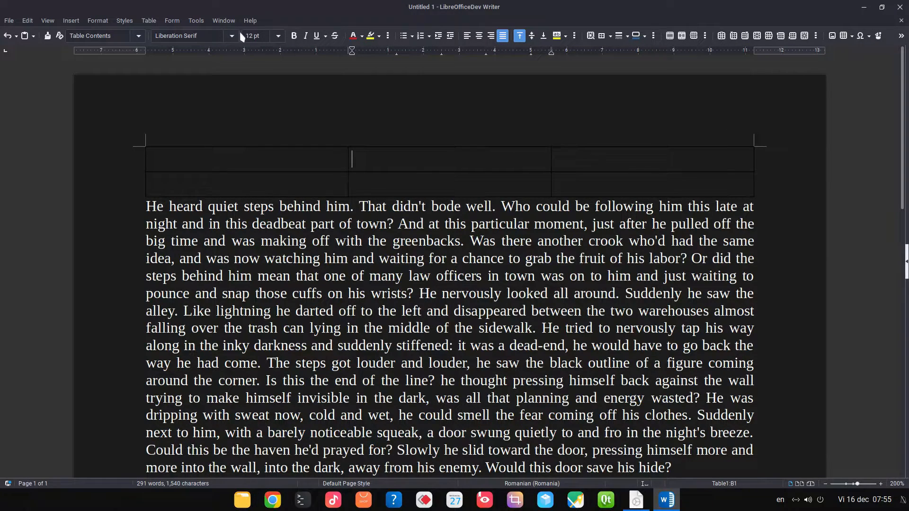
left_click(47, 21)
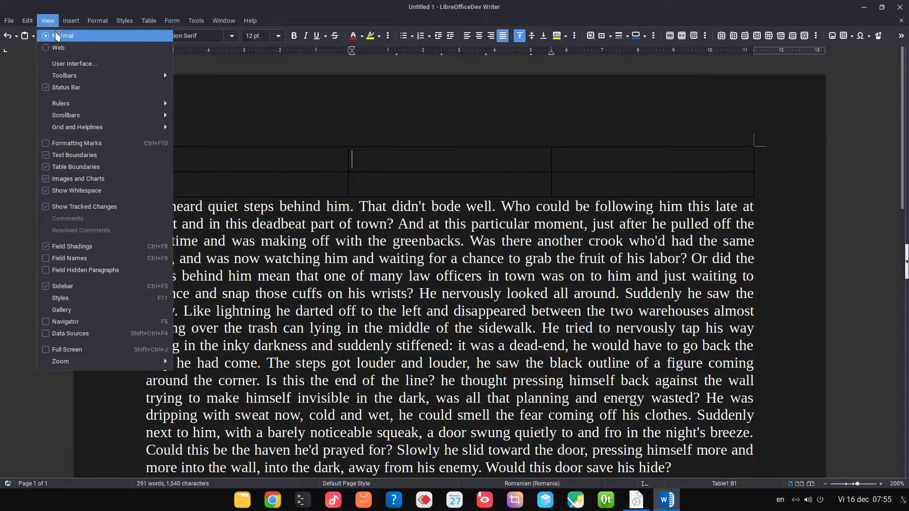
Switch to the Standard Toolbar interface and open the LibreOfficeDev release notes.
left_click(74, 63)
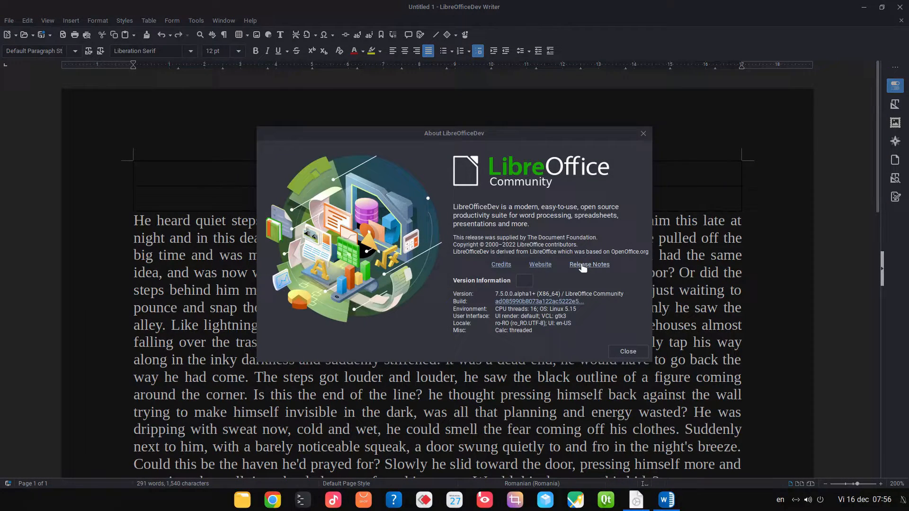
left_click(589, 265)
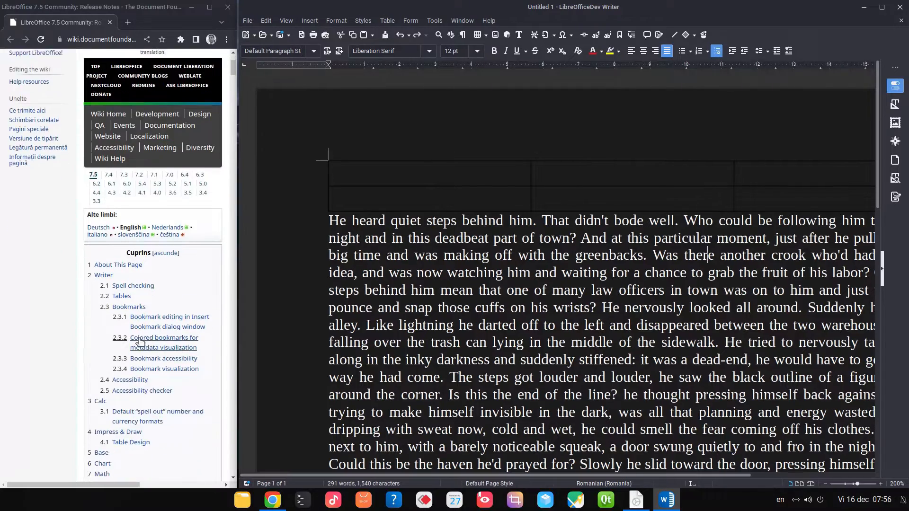
Scroll the LibreOffice 7.5 release notes down to Writer's Bookmark visualization section.
scroll("down", 3)
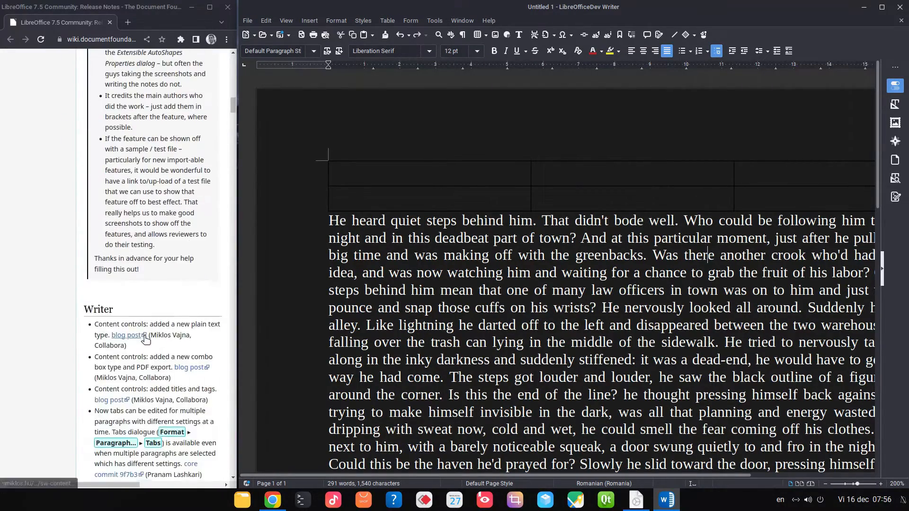
scroll("down", 3)
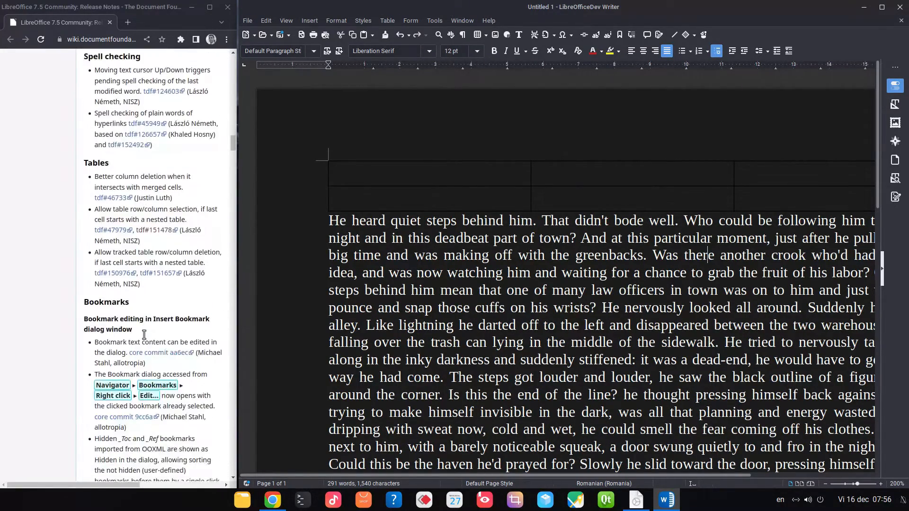
scroll("down", 3)
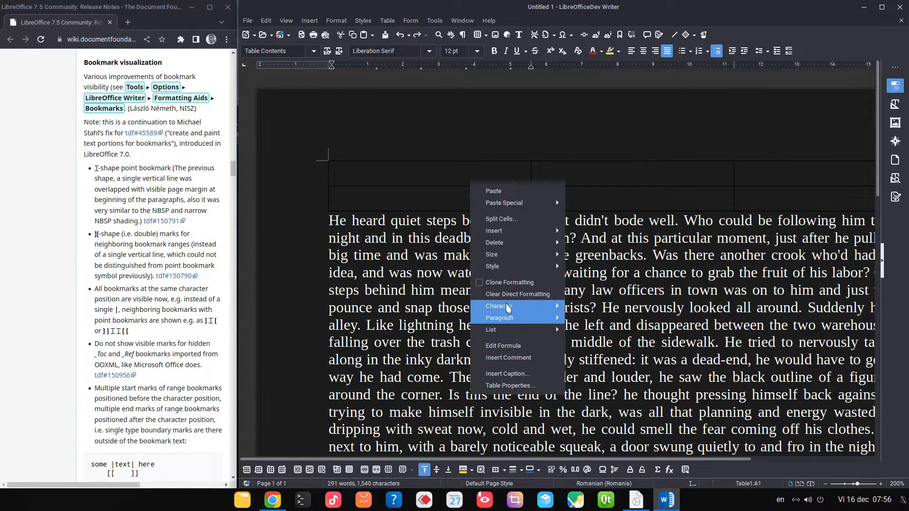
mouse_move(494, 243)
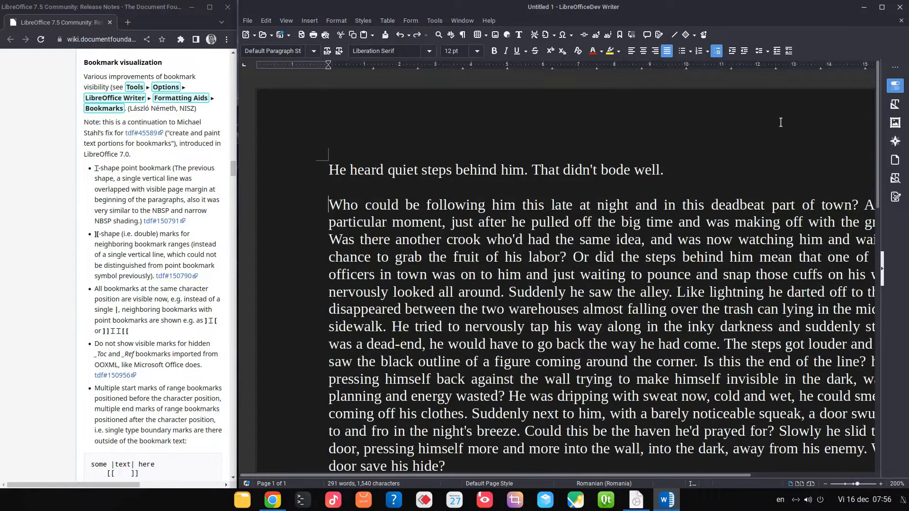
Set all story text to 26 pt and insert Bookmark 1 after 'He'.
key("ctrl+a")
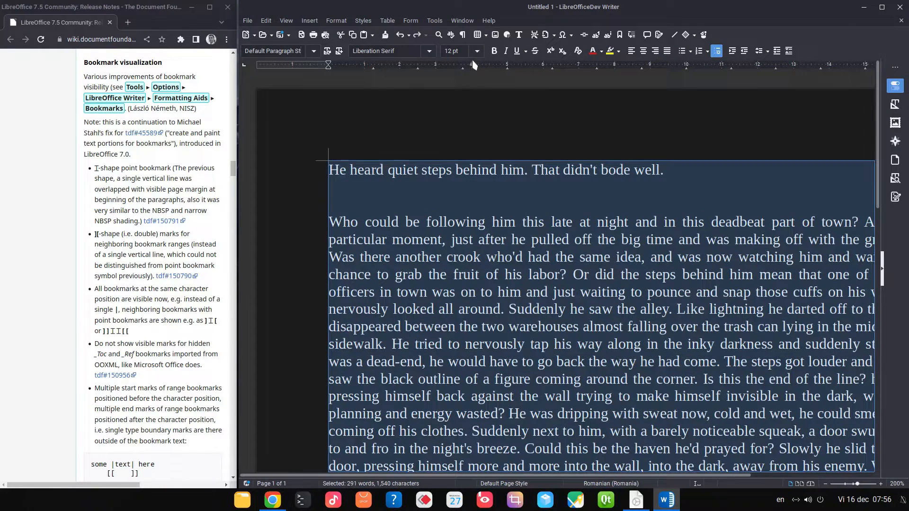
type("26")
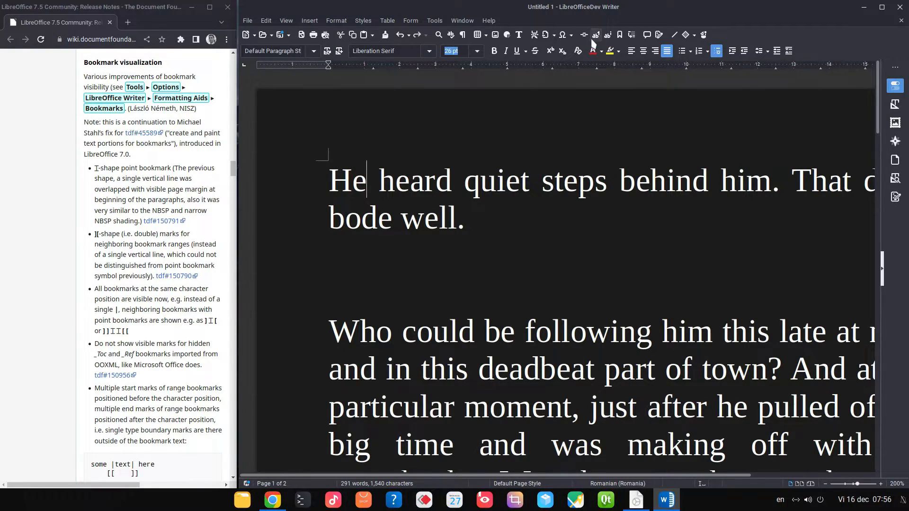
left_click(607, 35)
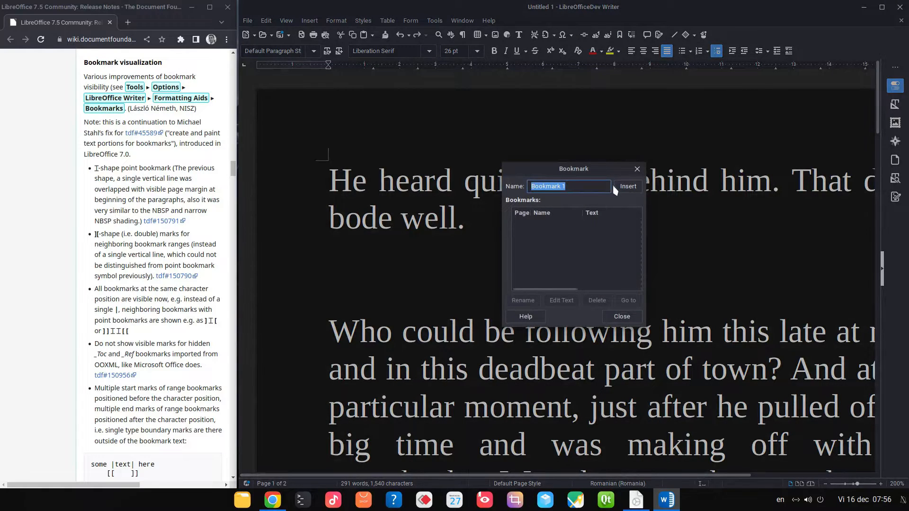
left_click(621, 317)
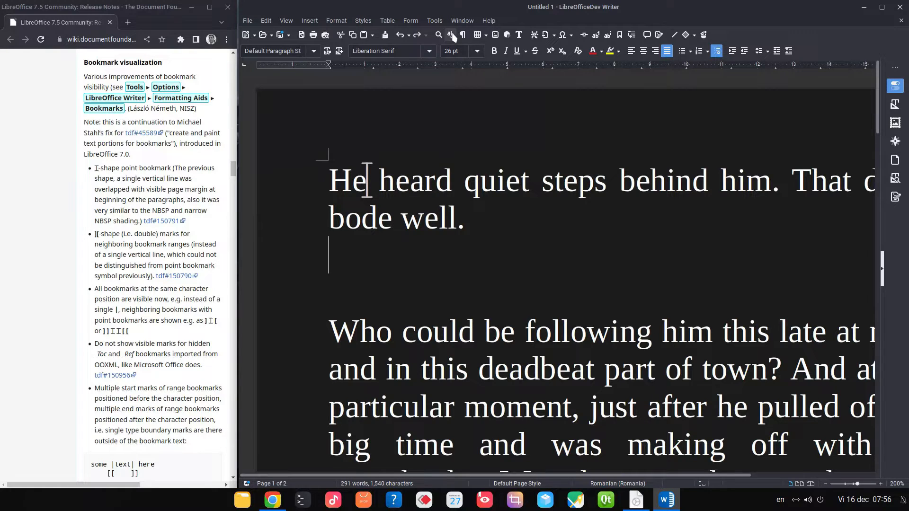
Set the bookmark colour to lime green in Application Colors options.
left_click(433, 20)
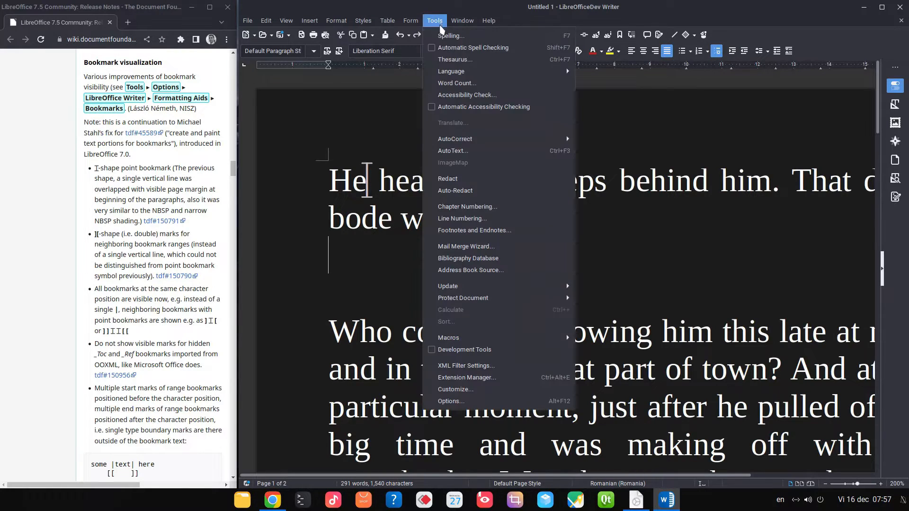
left_click(452, 401)
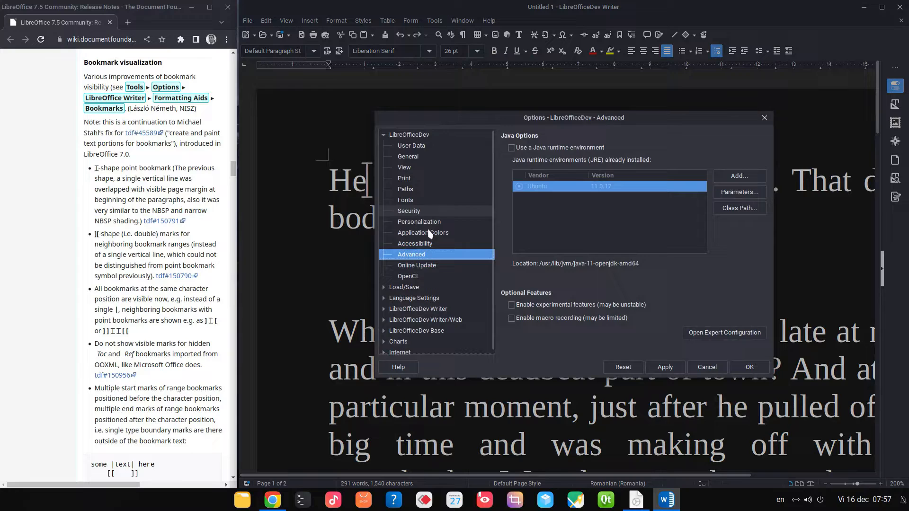
left_click(423, 233)
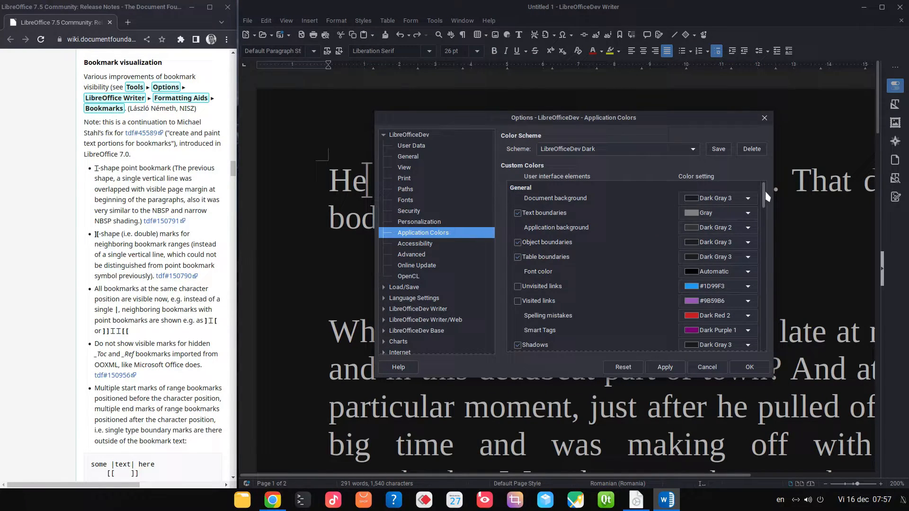
scroll("down", 3)
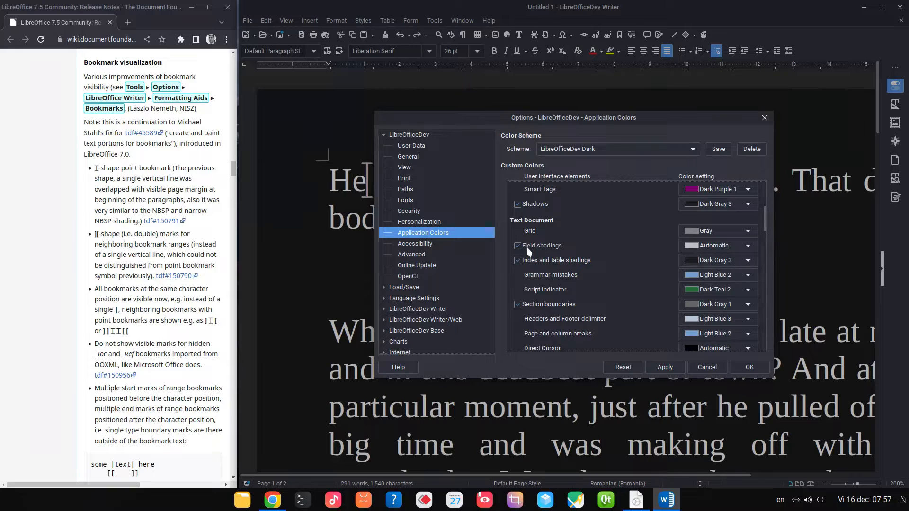
left_click(748, 245)
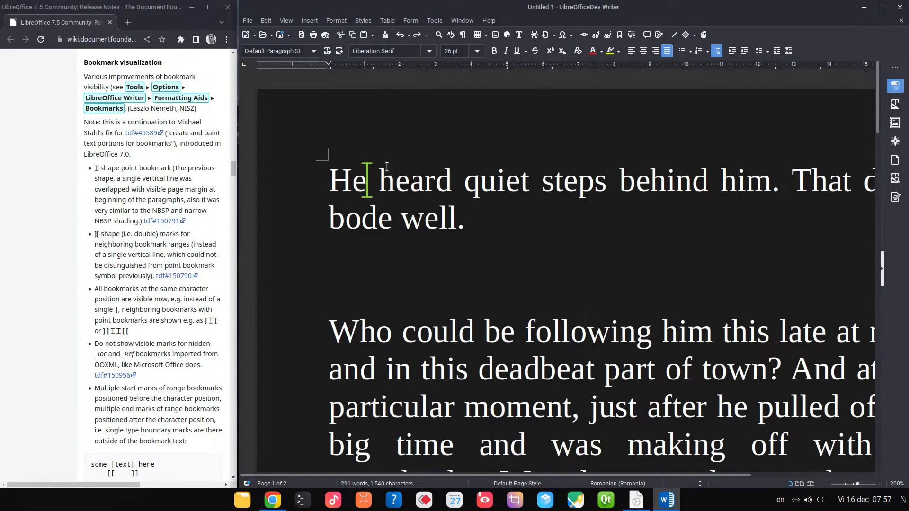
Insert bookmarks around the words 'heard' and 'quiet steps'.
left_click(857, 483)
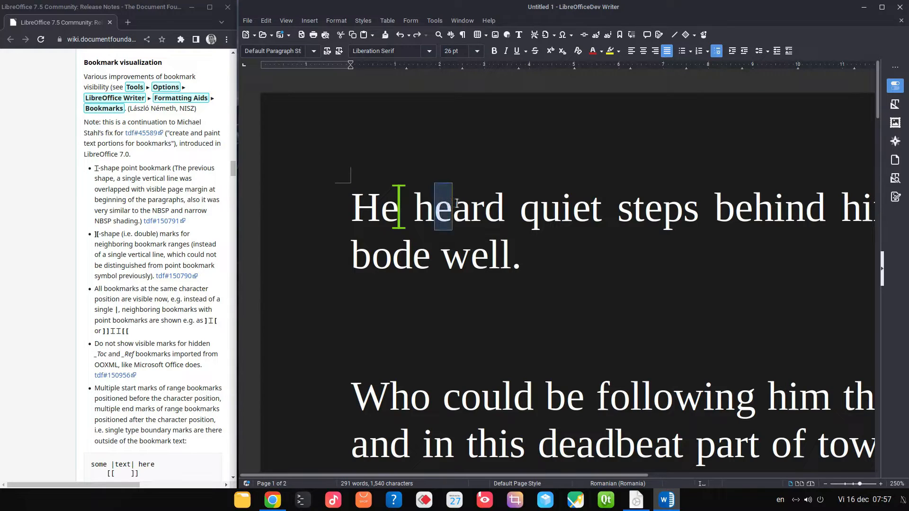
left_click(625, 34)
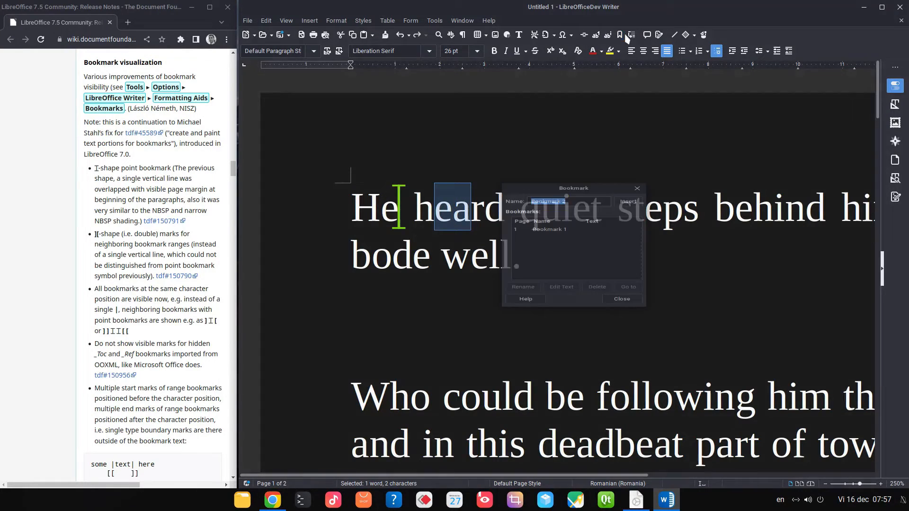
left_click(621, 298)
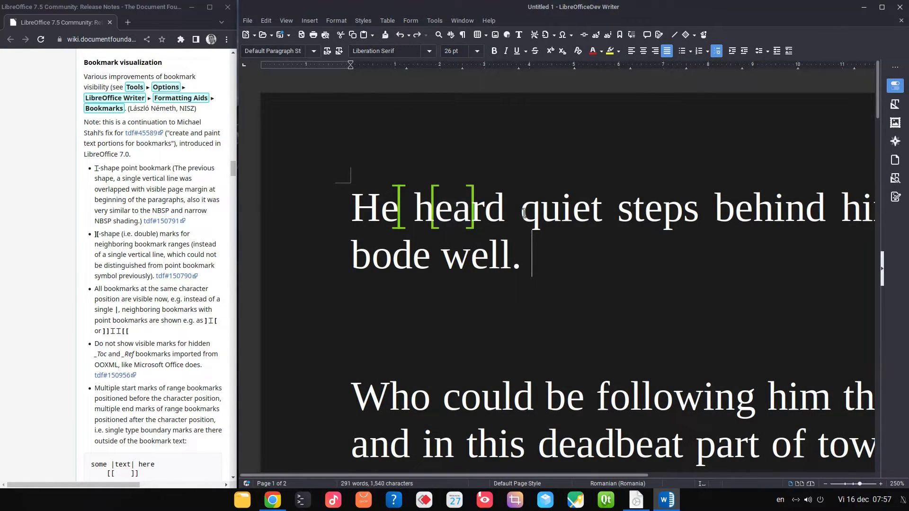
left_click_drag(524, 208, 695, 207)
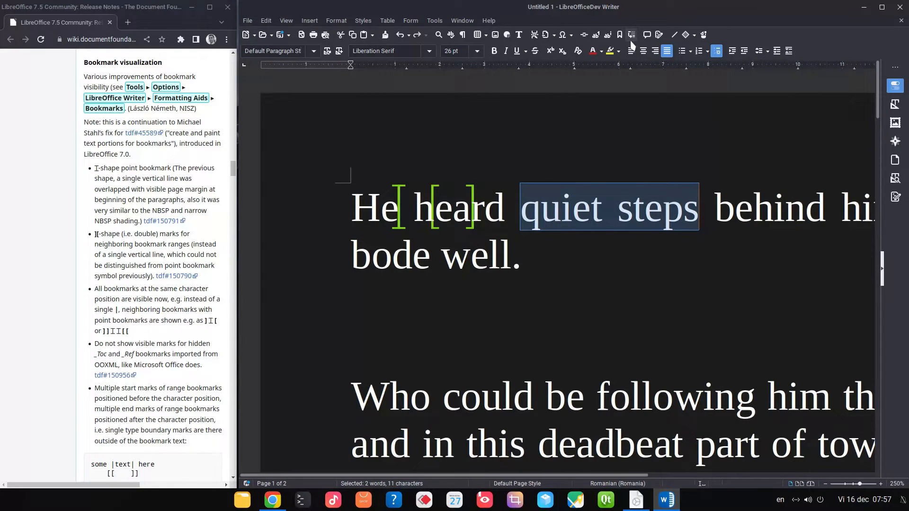
left_click(619, 35)
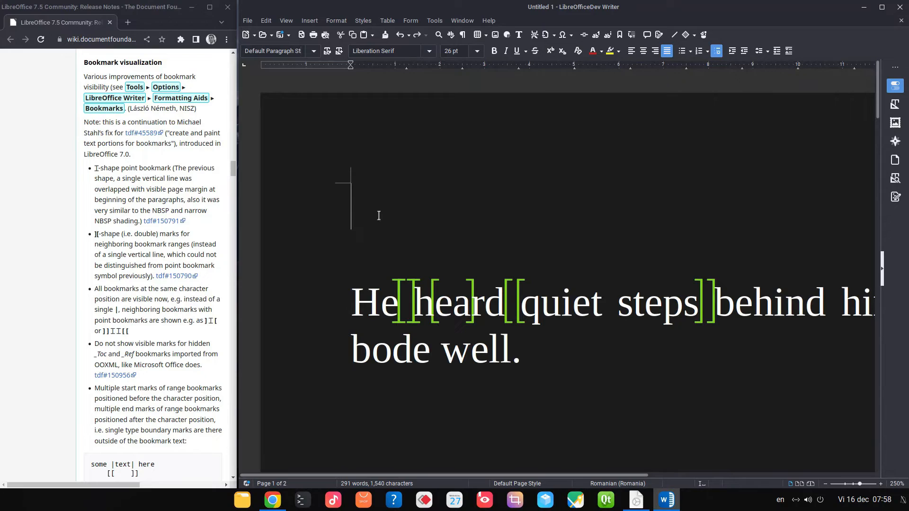
type("something")
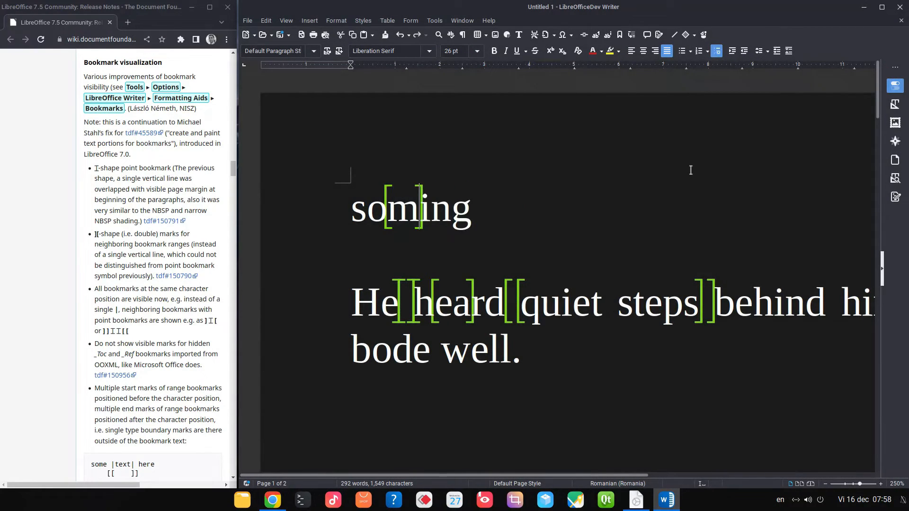
key("BackSpace")
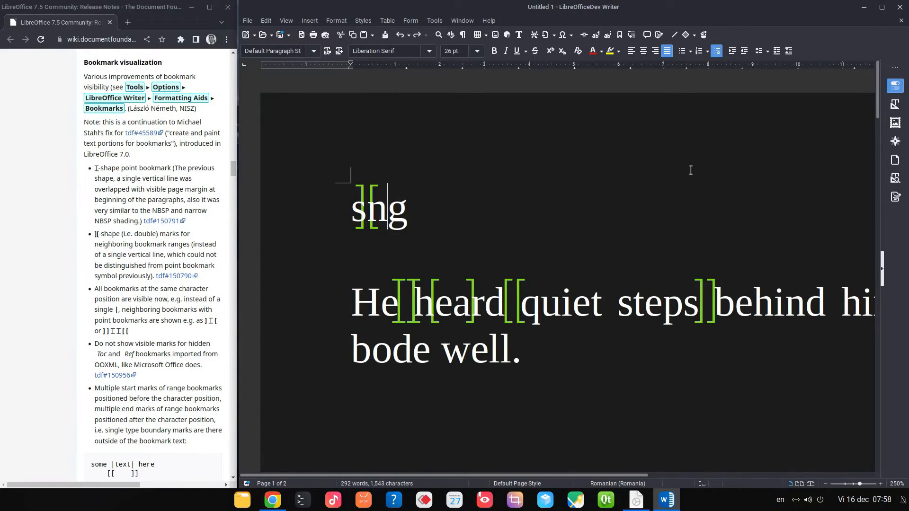
key("BackSpace")
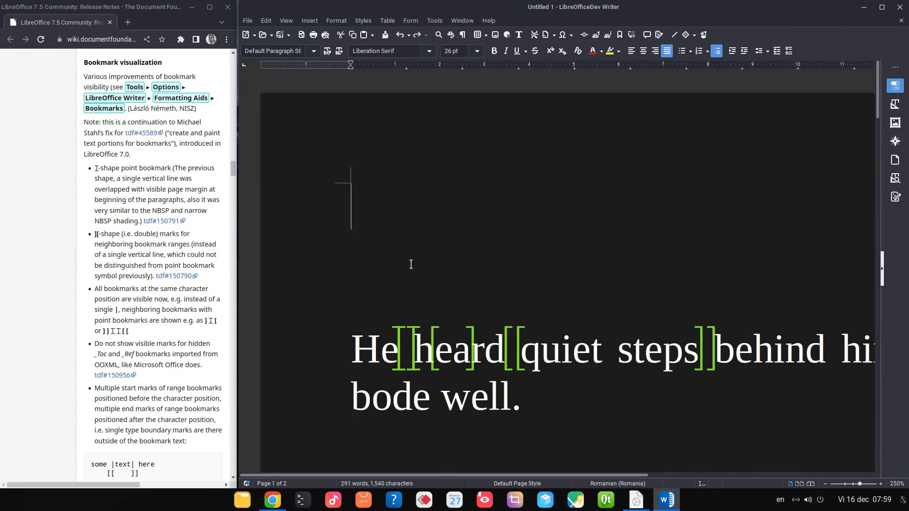
mouse_move(310, 194)
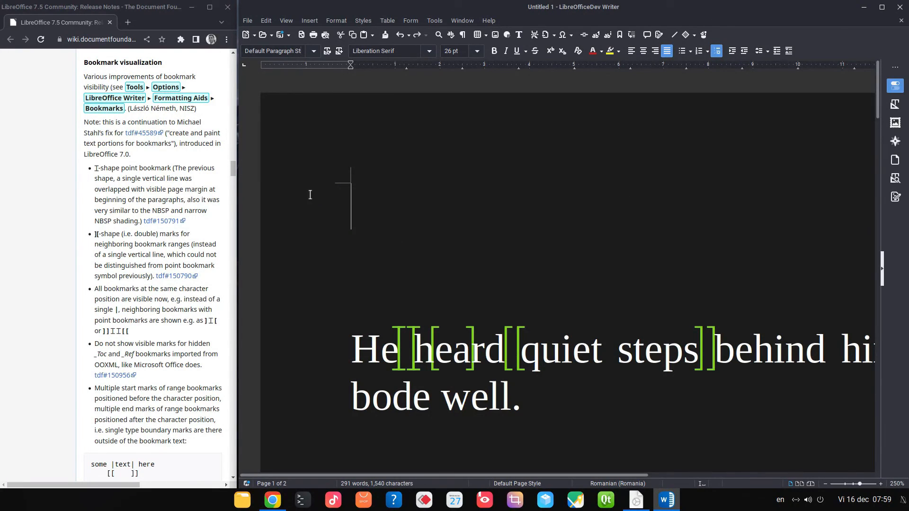